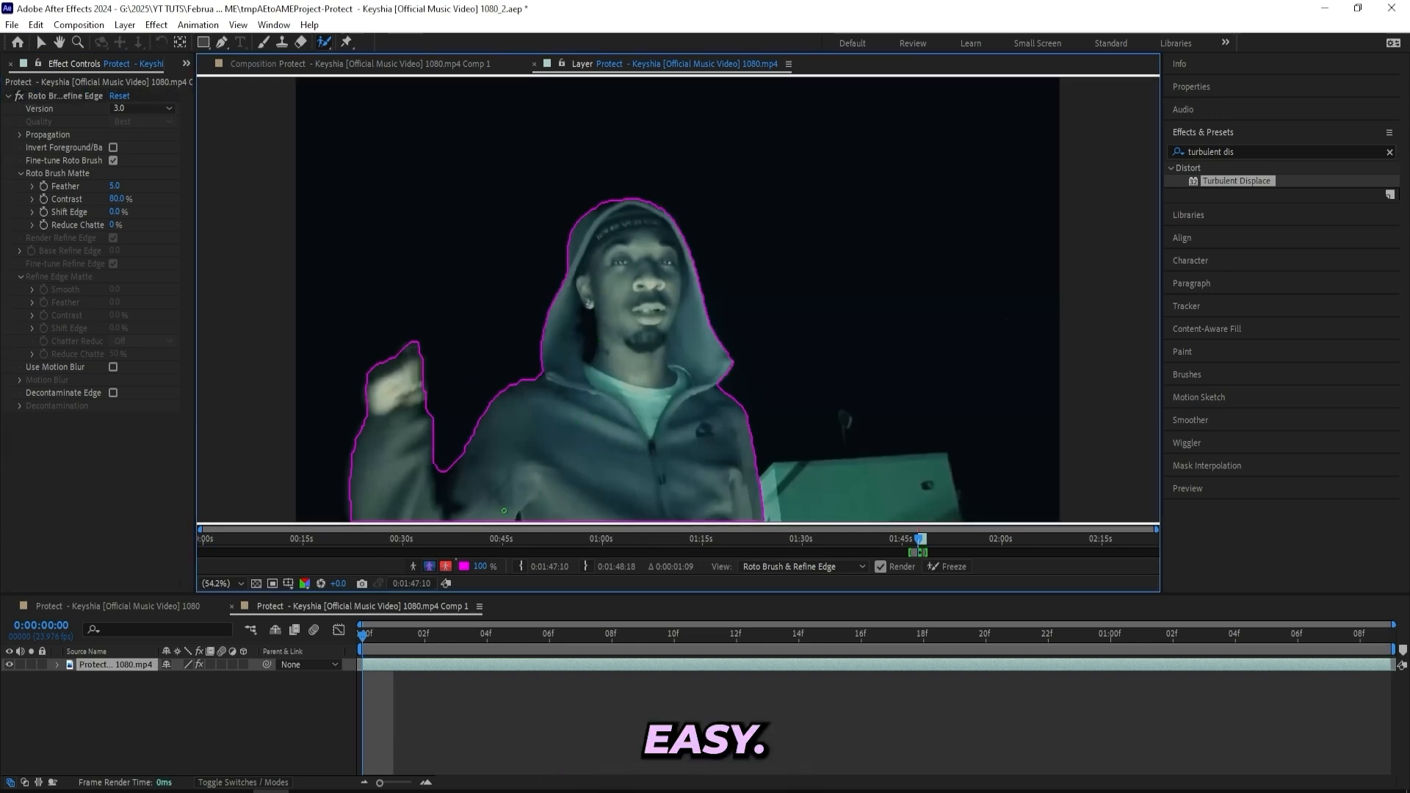
{"action": "mouse_move", "coordinate": [533, 63]}
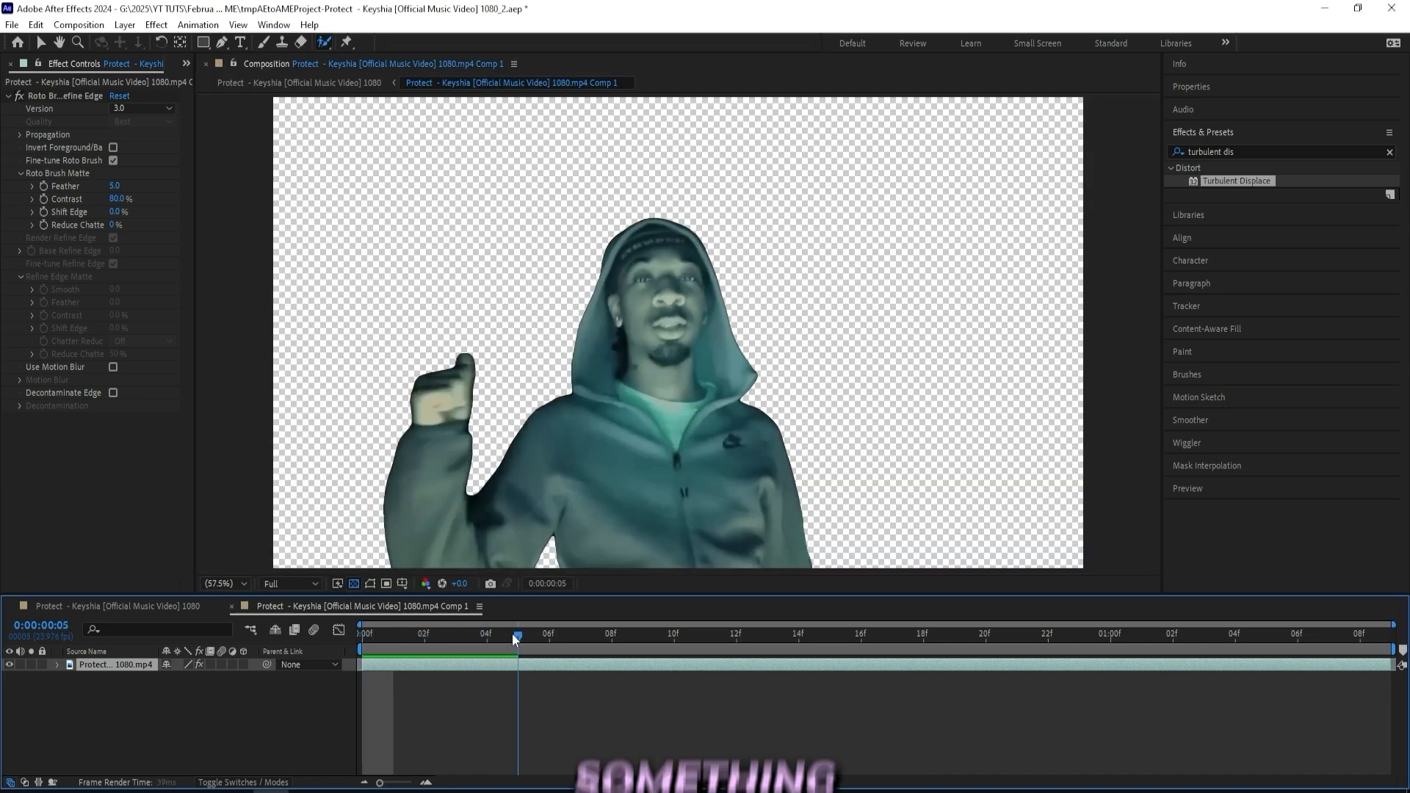
- Clear the Effects & Presets search field back in the composition view
{"action": "left_click", "coordinate": [547, 634]}
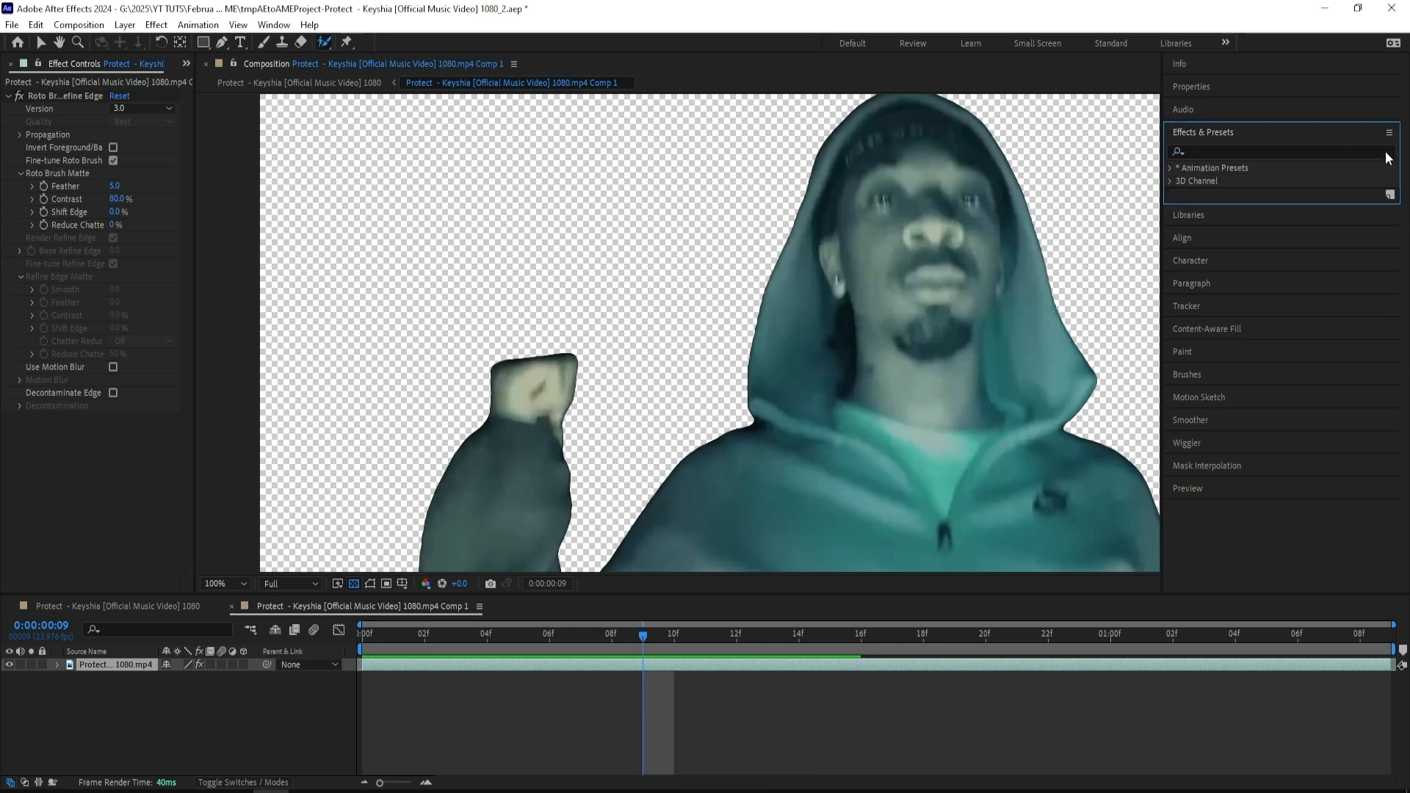
- Apply Refine Soft Matte, invert foreground/background, and set Shift Edge to -99
{"action": "left_click", "coordinate": [1276, 152]}
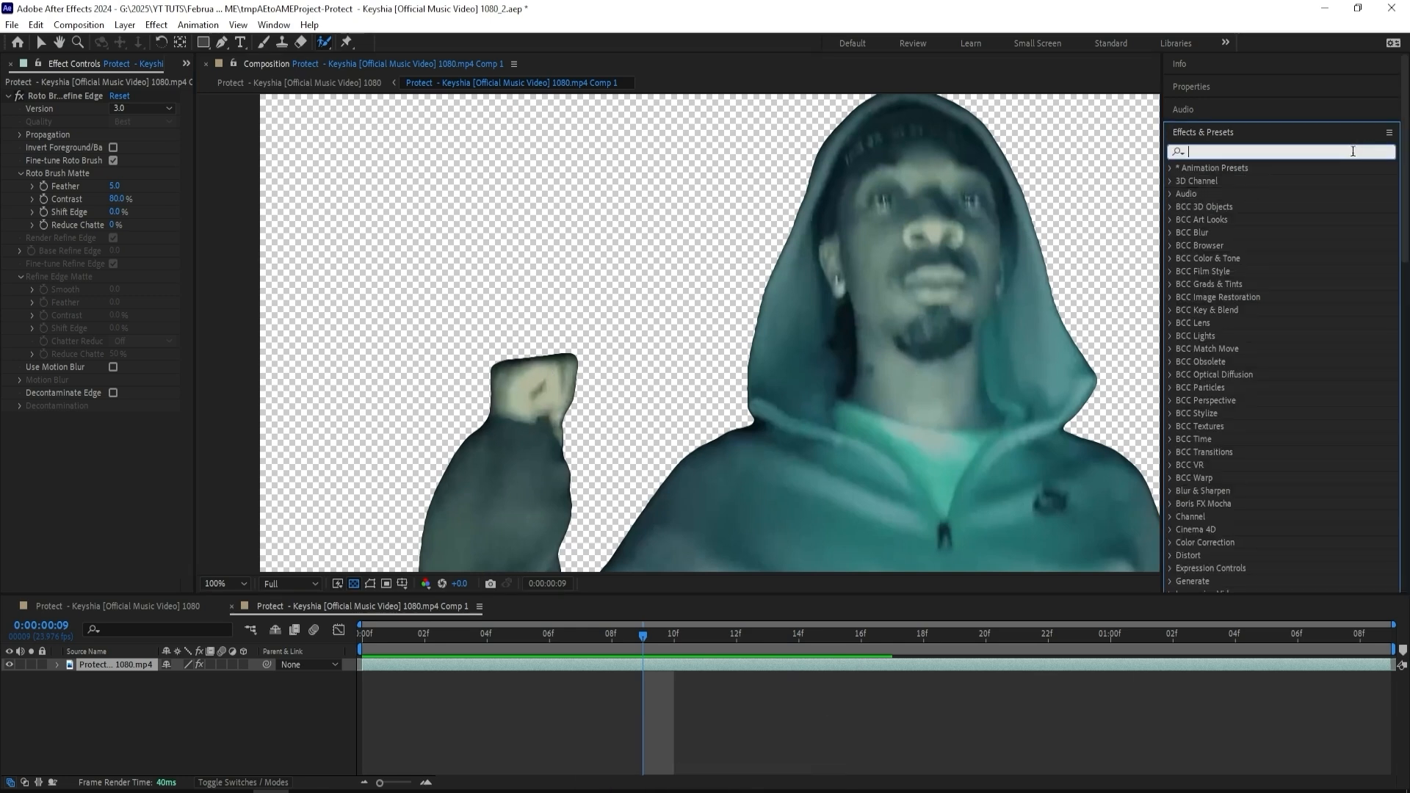
{"action": "type", "text": "refine soft"}
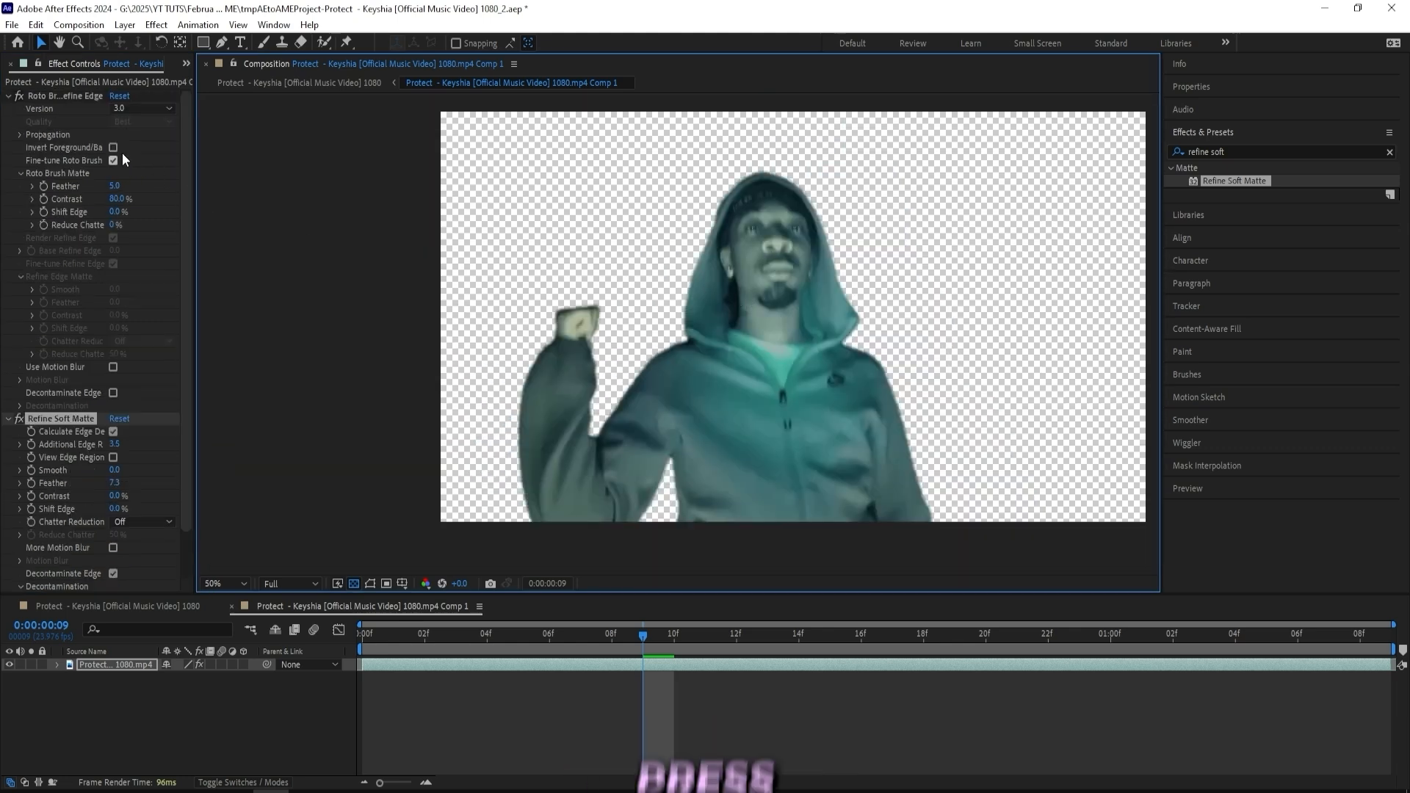
{"action": "left_click", "coordinate": [113, 147]}
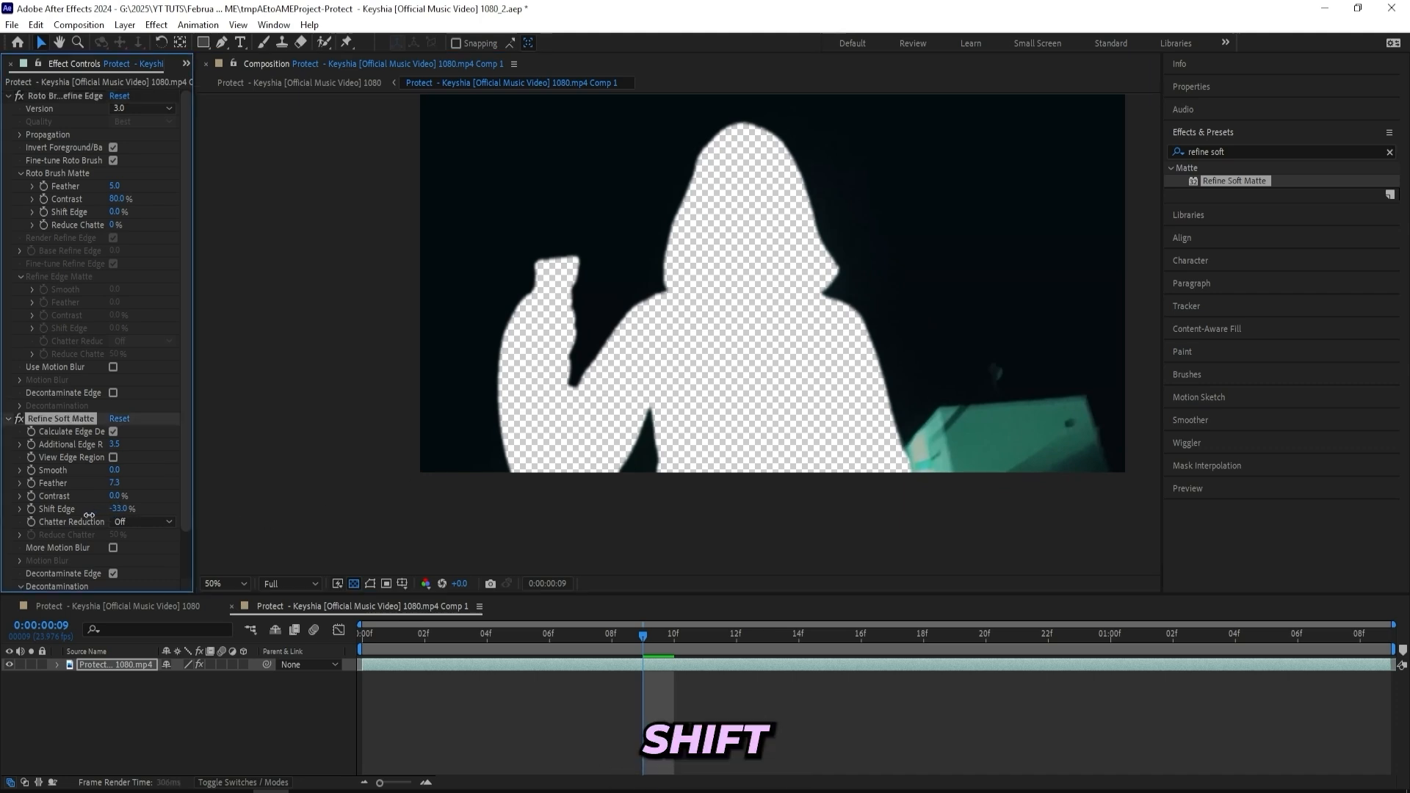
{"action": "left_click_drag", "start_coordinate": [126, 508], "coordinate": [89, 508]}
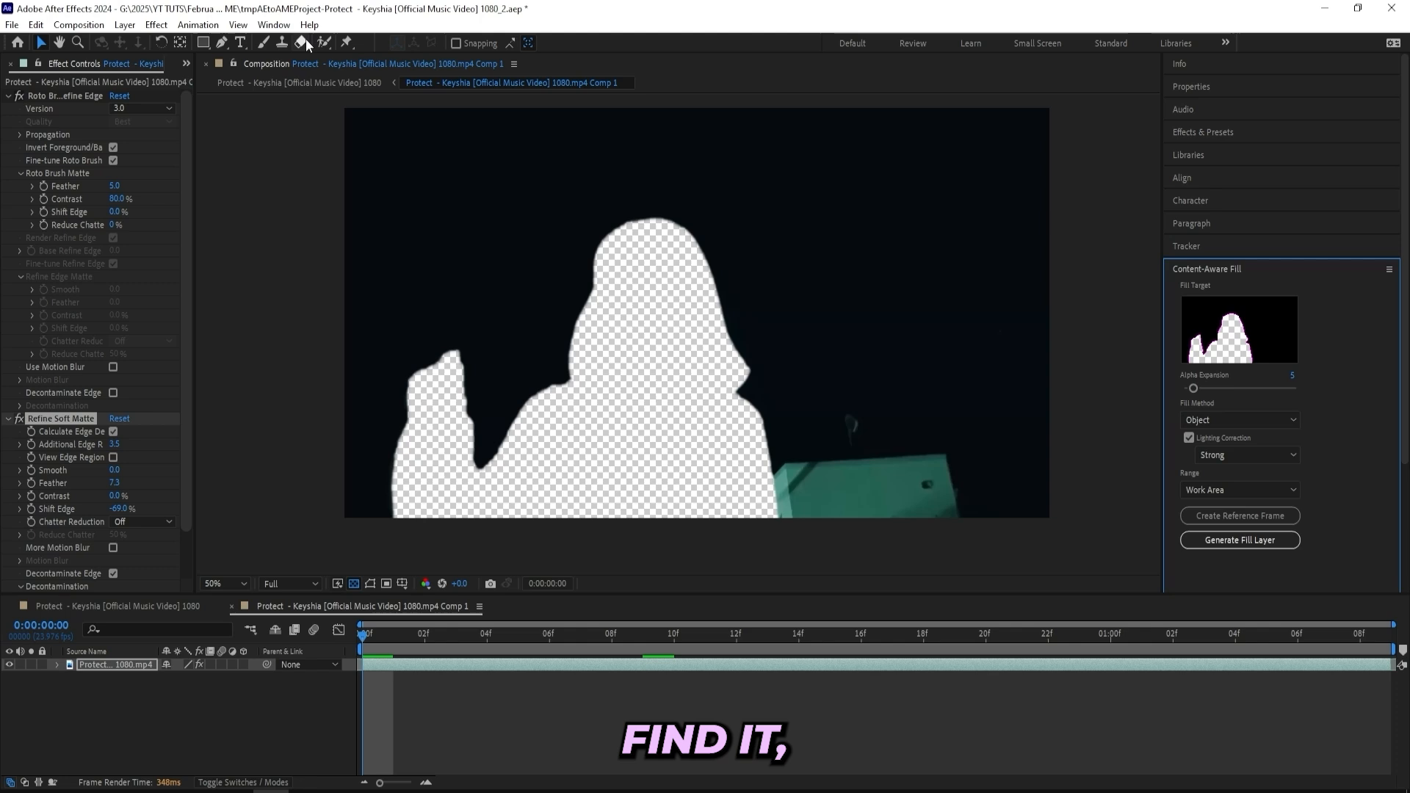
- Generate a Content-Aware Fill layer, Object method with Strong lighting correction, over the Work Area range
{"action": "left_click", "coordinate": [273, 25]}
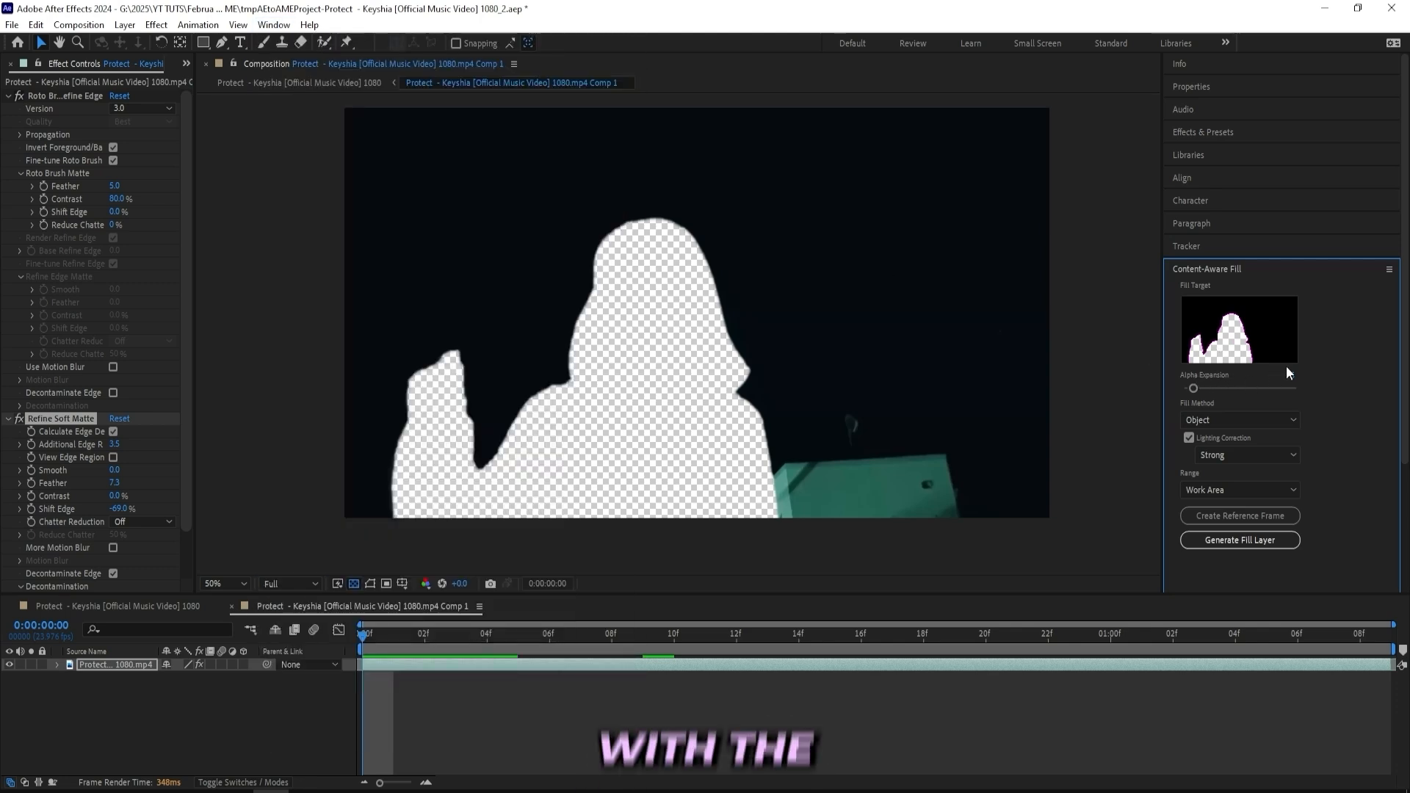
{"action": "left_click", "coordinate": [1192, 388]}
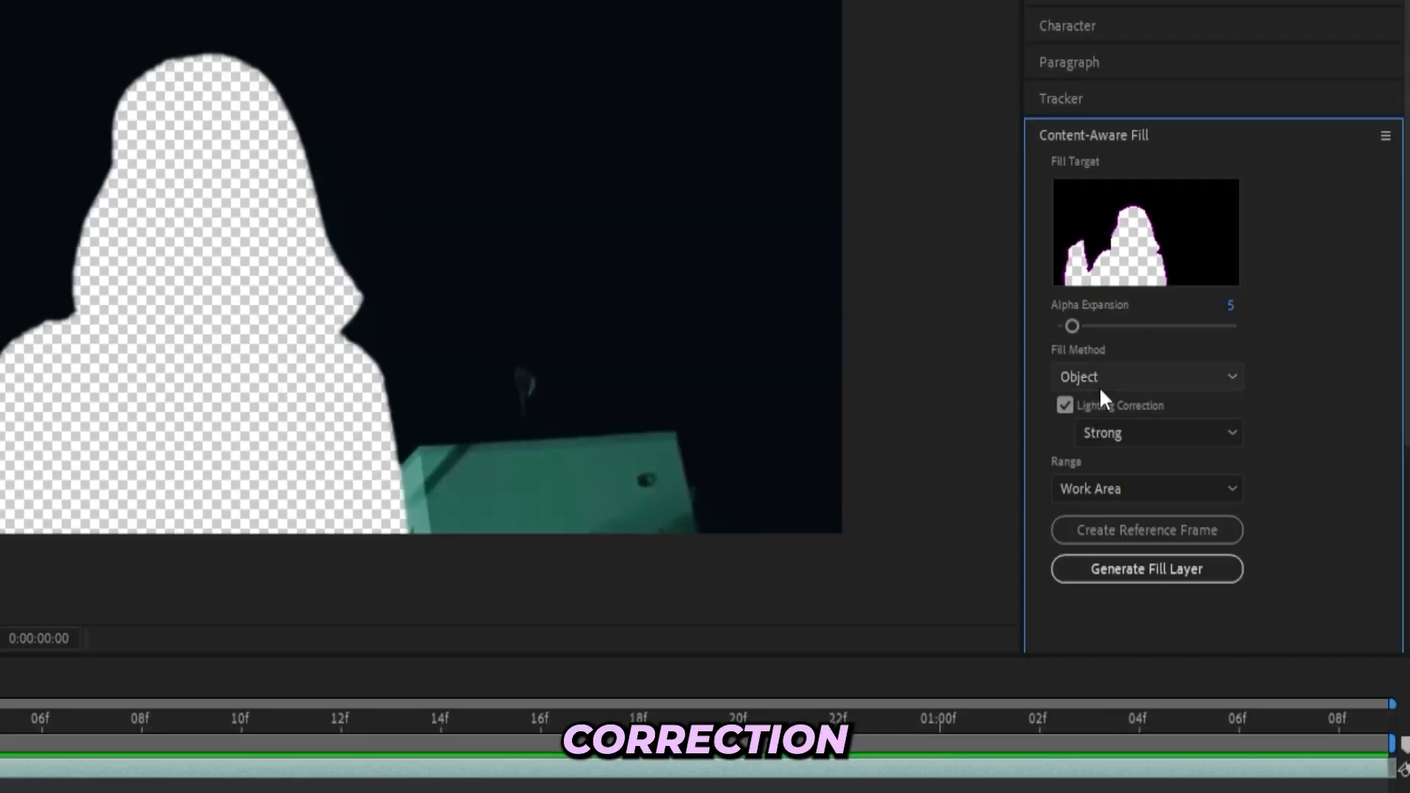
{"action": "left_click", "coordinate": [1145, 487]}
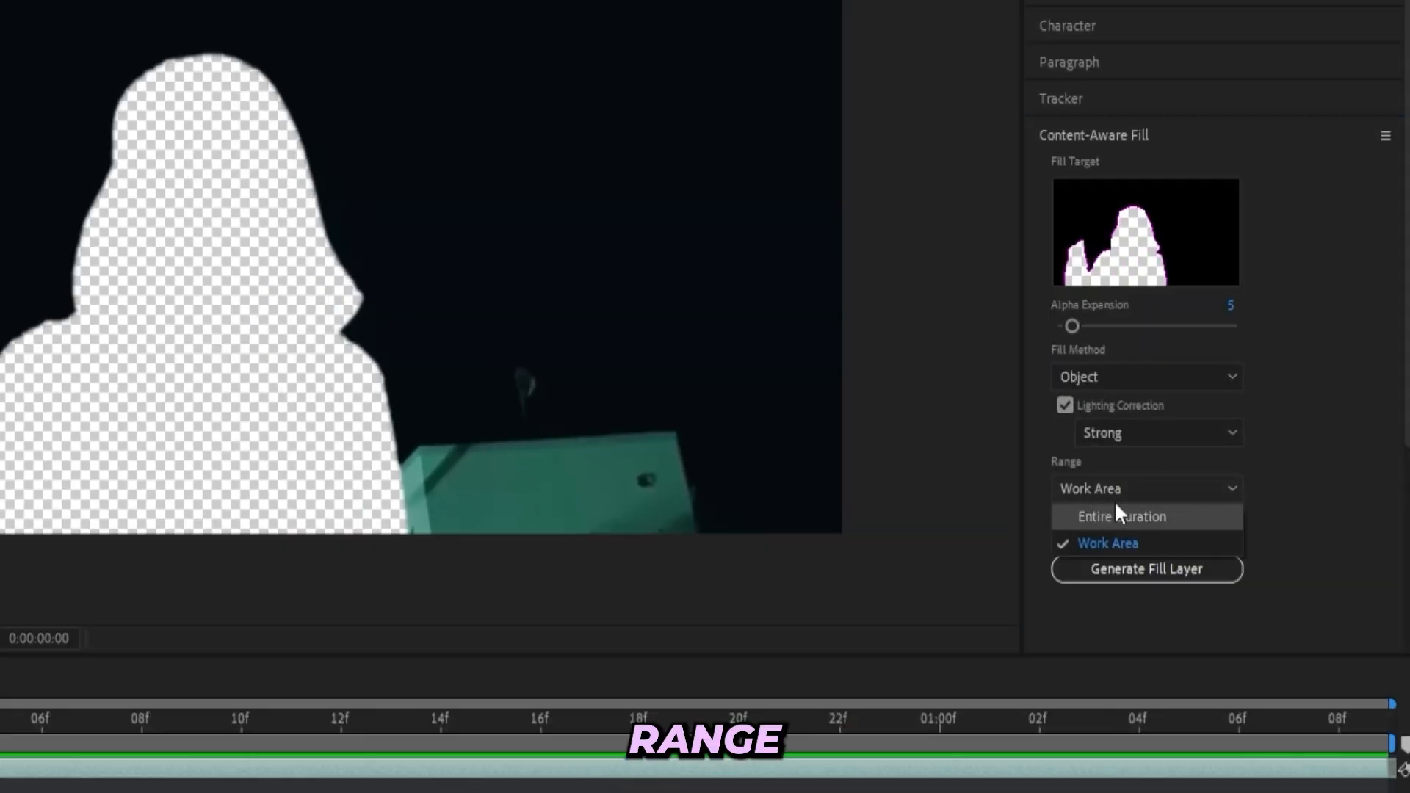
{"action": "left_click", "coordinate": [1108, 543]}
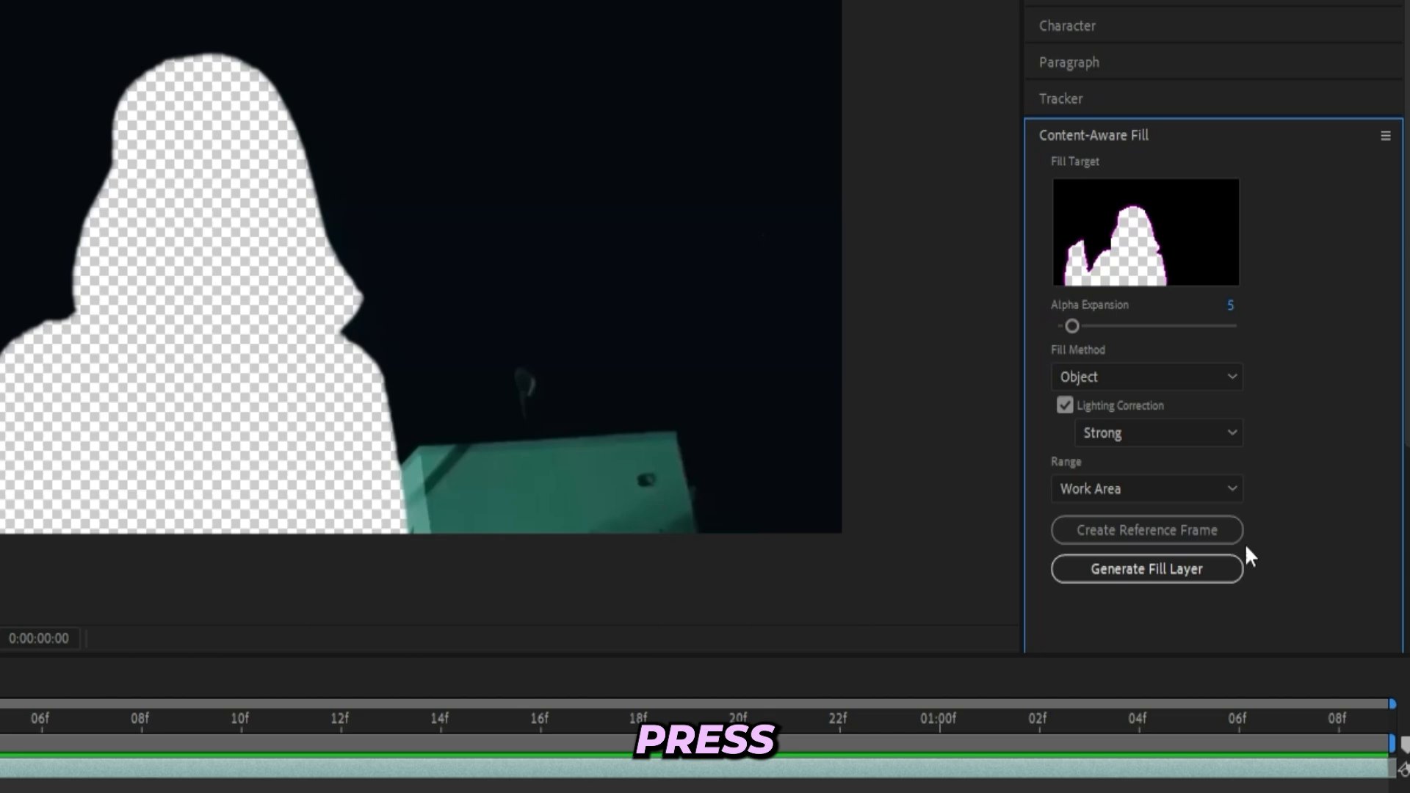
{"action": "left_click", "coordinate": [1147, 568]}
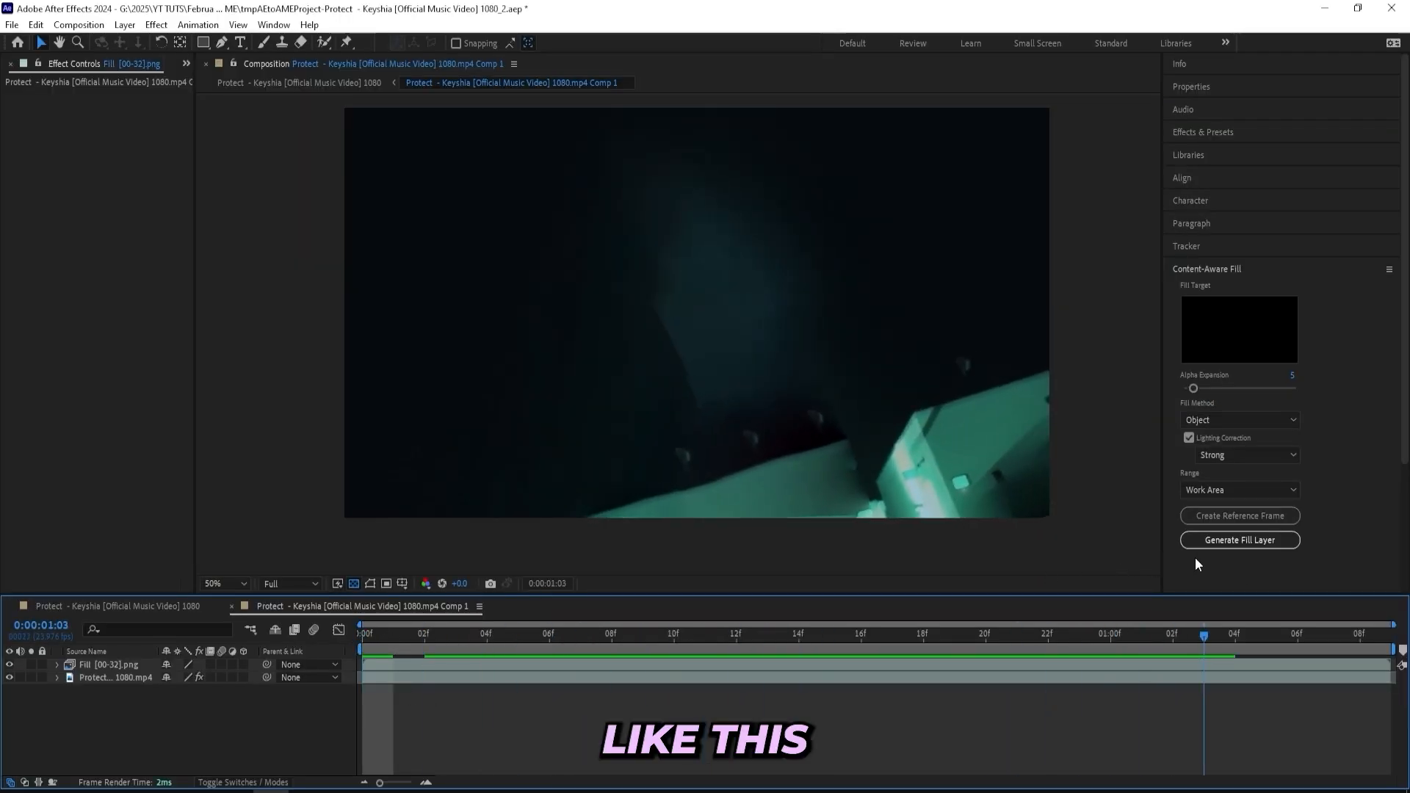
- Duplicate the footage layer above the fill and un-invert its matte so the subject reappears
{"action": "left_click", "coordinate": [829, 635]}
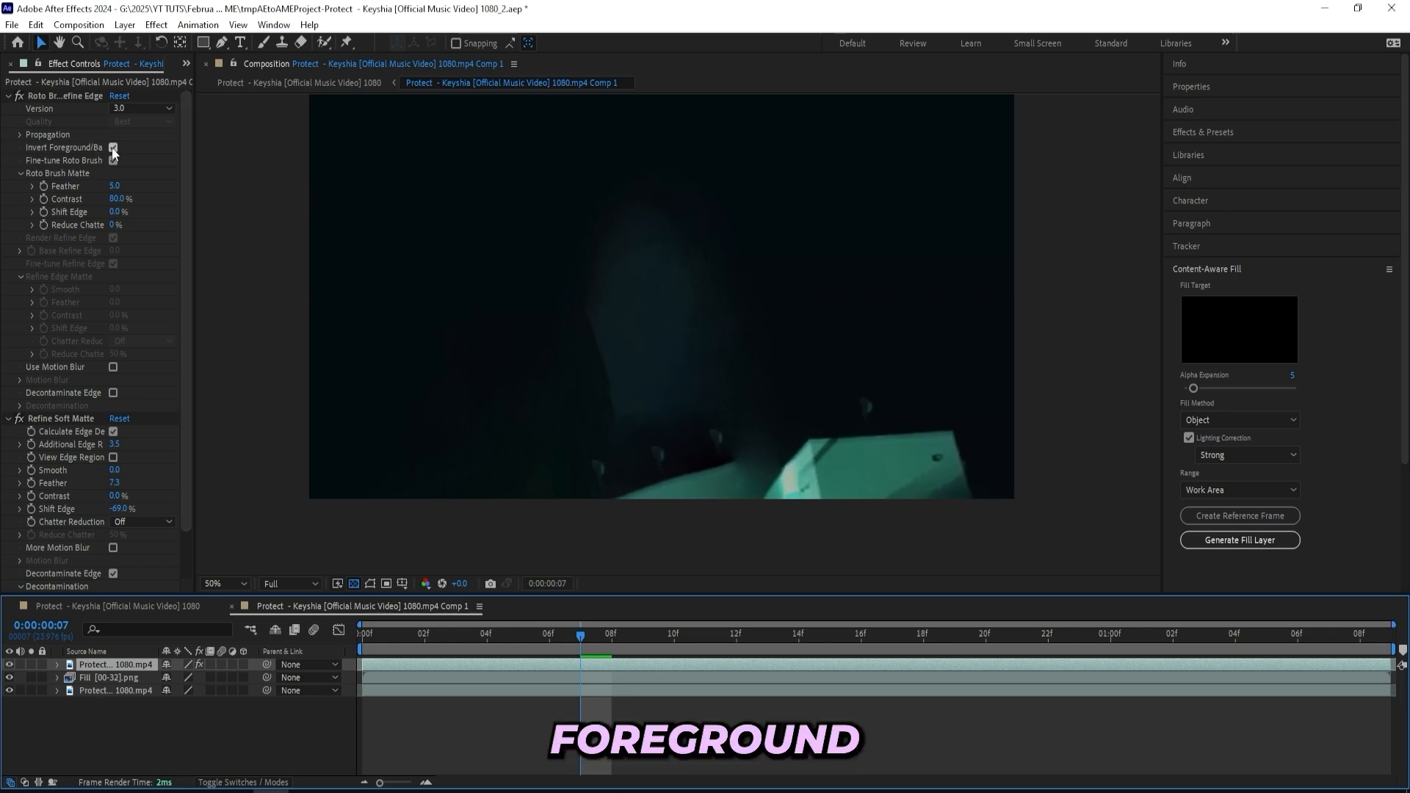
{"action": "left_click", "coordinate": [113, 147]}
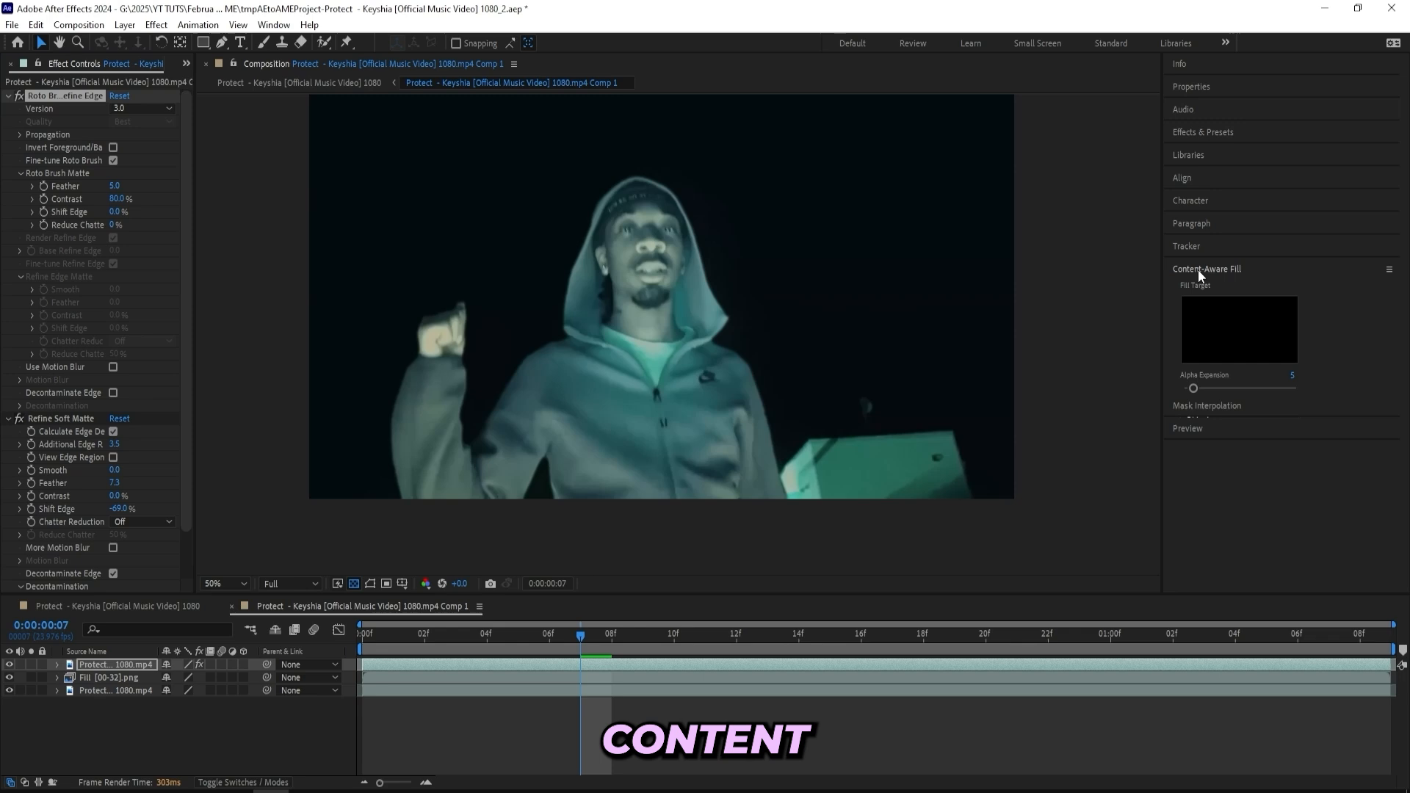
{"action": "left_click", "coordinate": [1208, 268]}
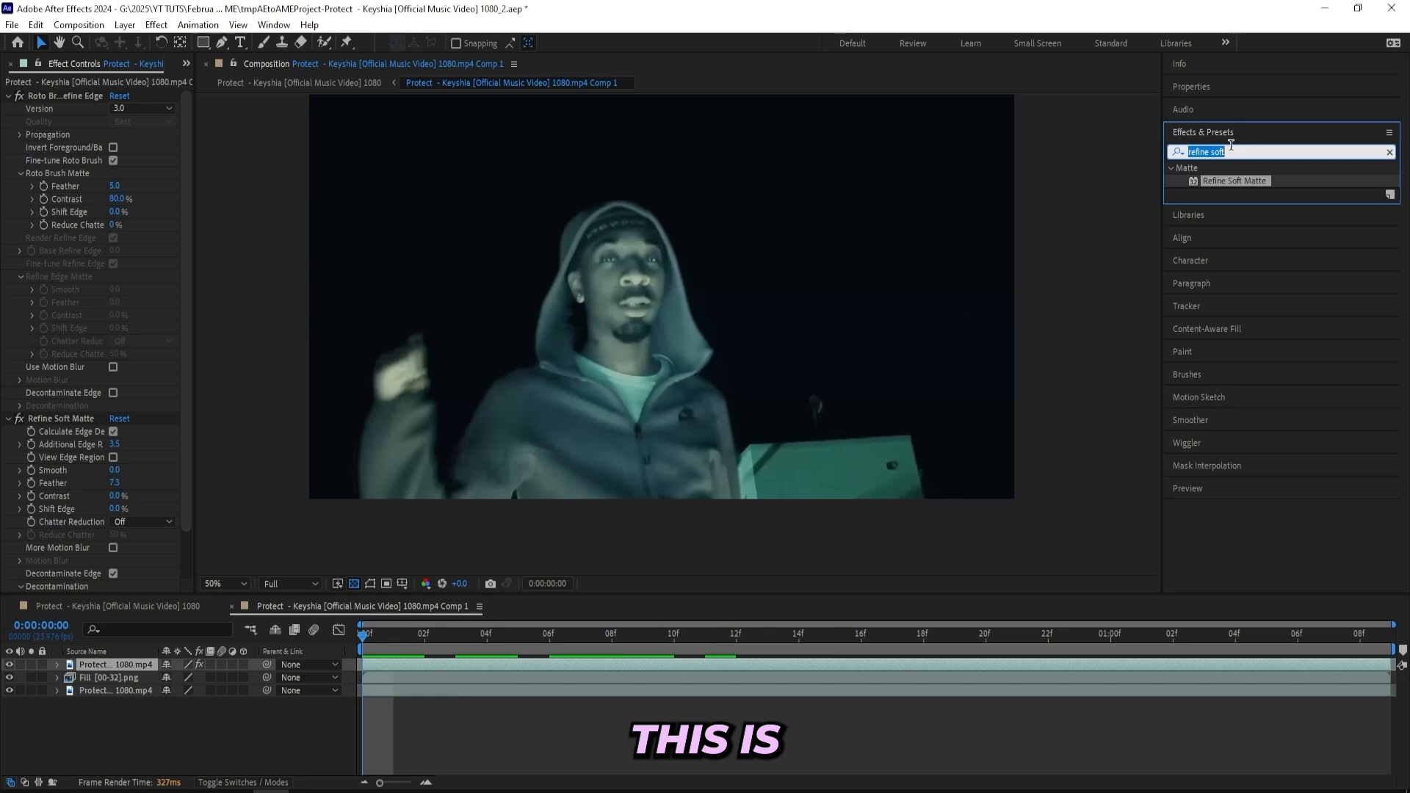
- Apply CC Scatterize, keyframed from zero to Scatter 111 with right and left twist by frame 21
{"action": "type", "text": "scatterize"}
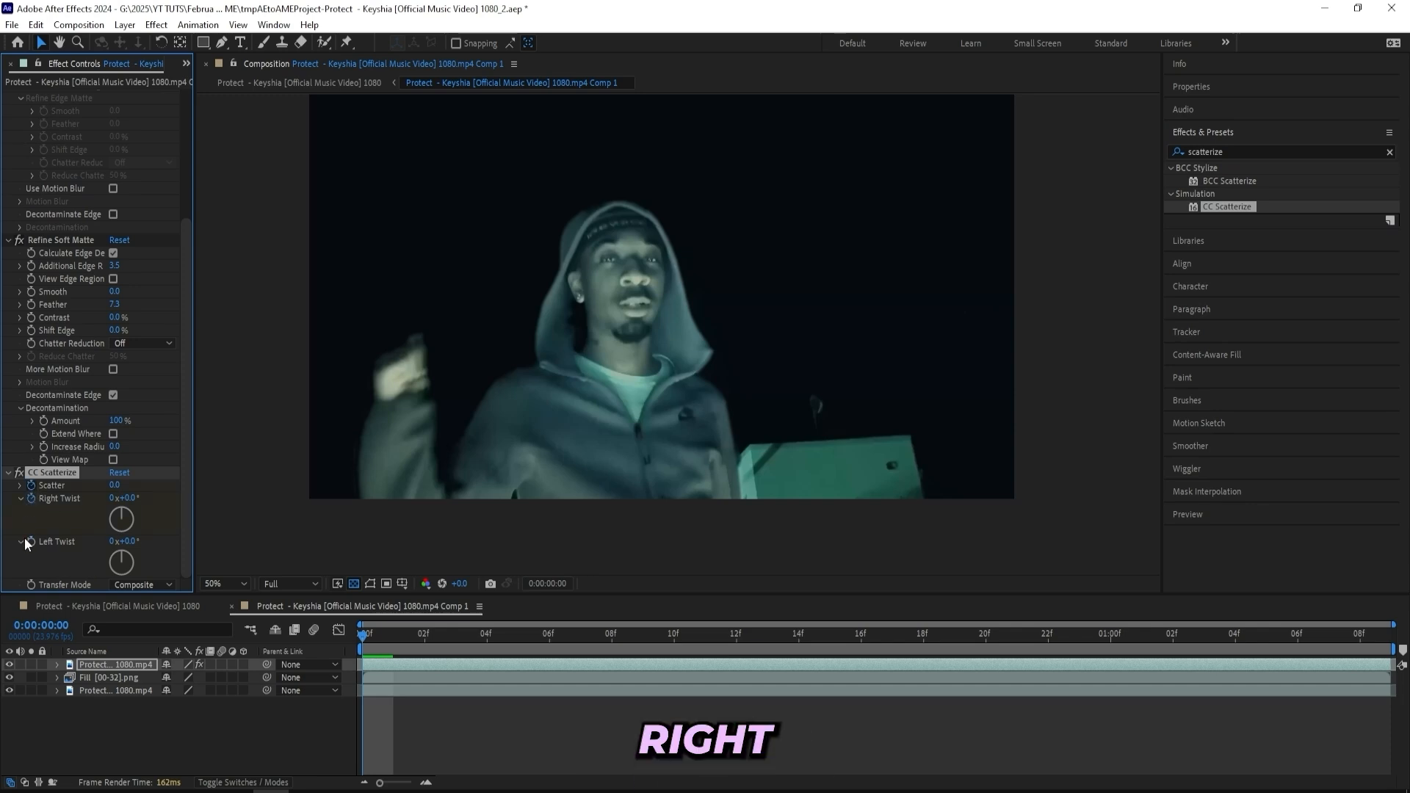
{"action": "left_click", "coordinate": [705, 634]}
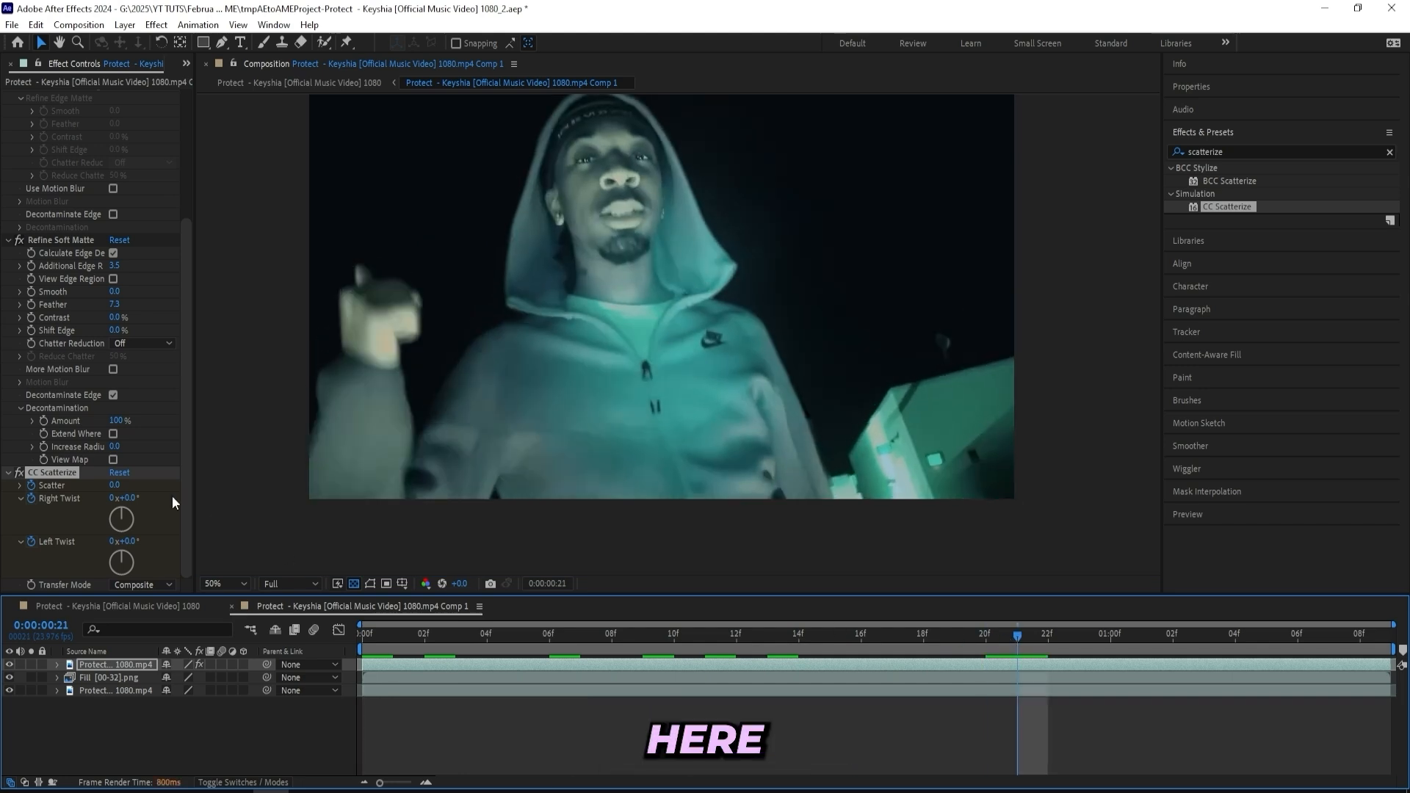
{"action": "left_click", "coordinate": [124, 486]}
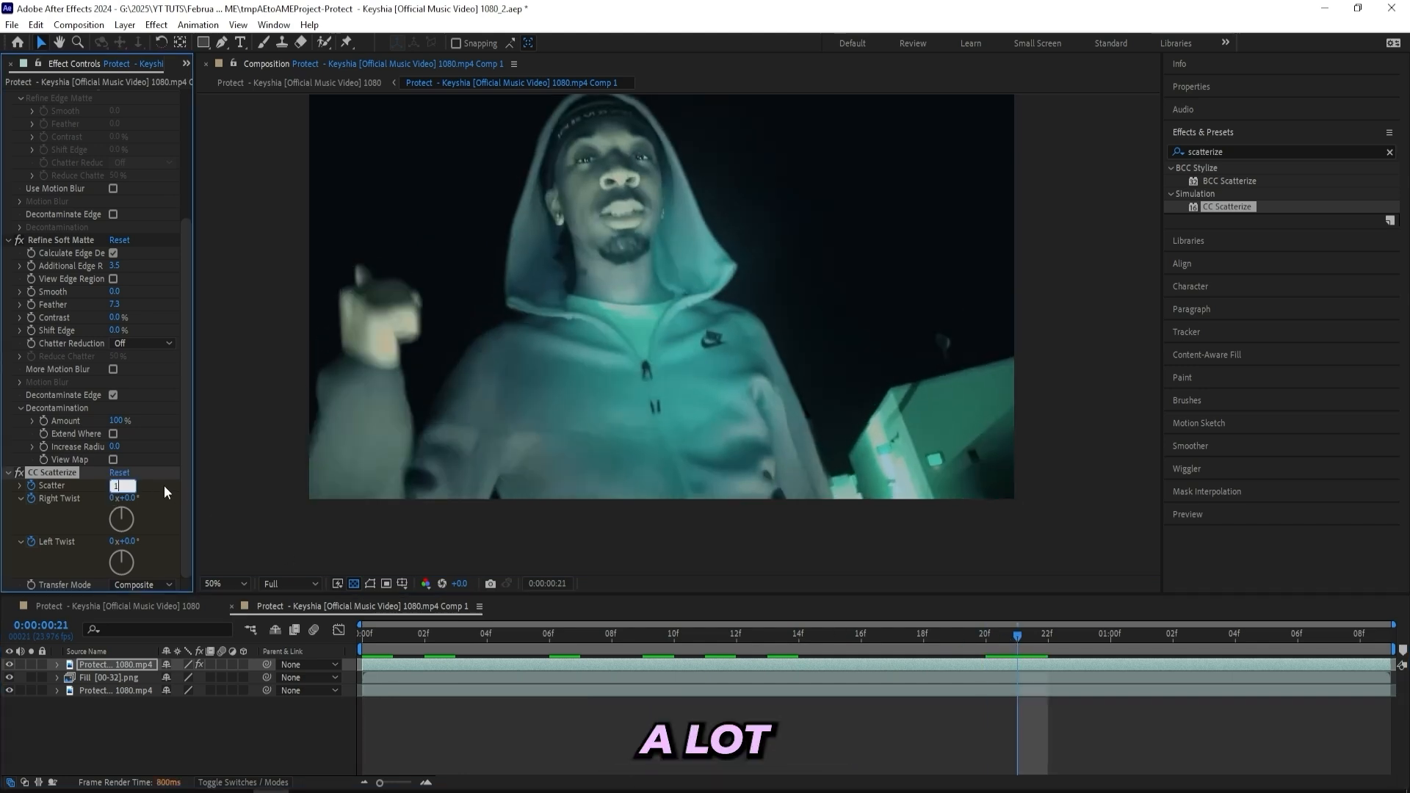
{"action": "type", "text": "100.0"}
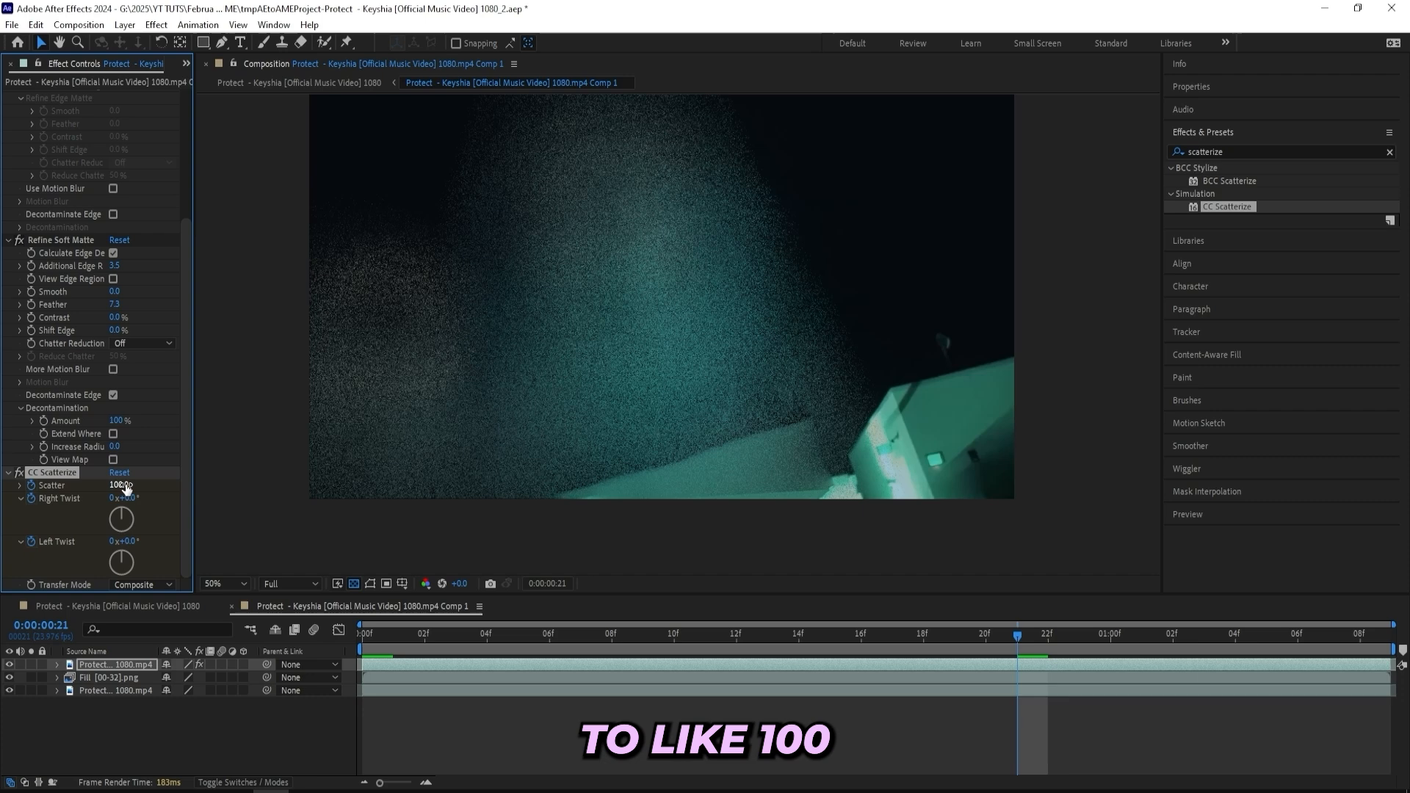
{"action": "left_click_drag", "start_coordinate": [122, 486], "coordinate": [90, 486]}
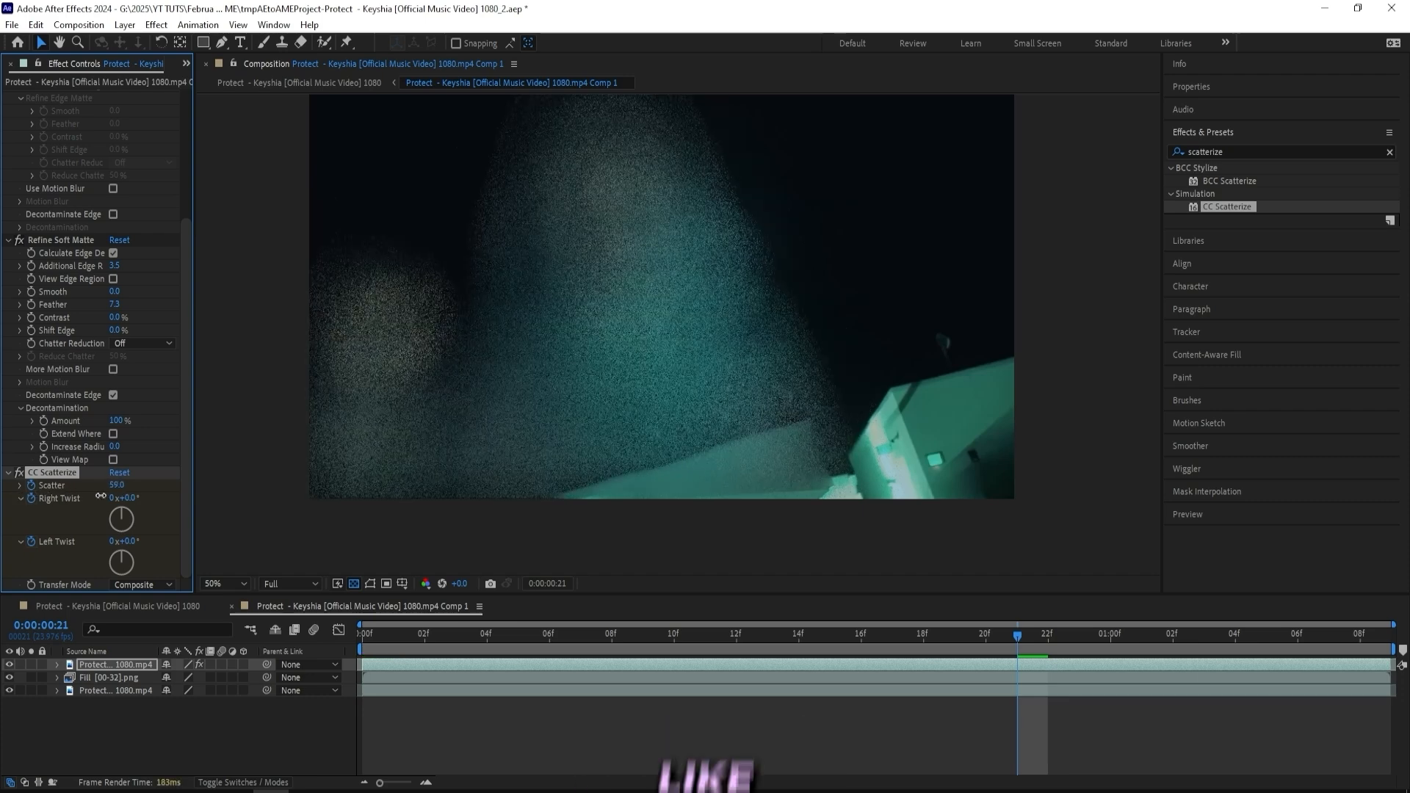
{"action": "left_click_drag", "start_coordinate": [114, 485], "coordinate": [126, 484]}
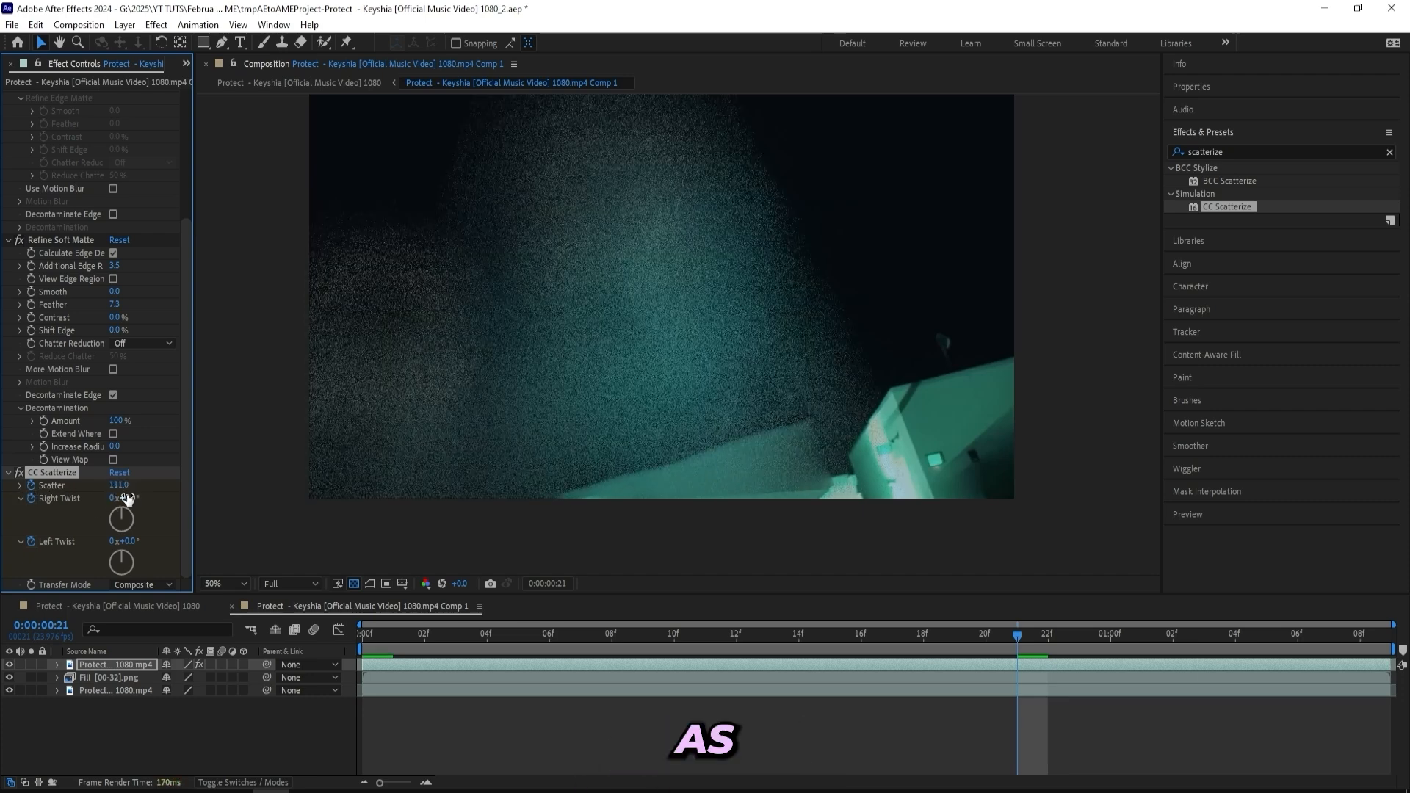
{"action": "left_click_drag", "start_coordinate": [119, 498], "coordinate": [162, 498]}
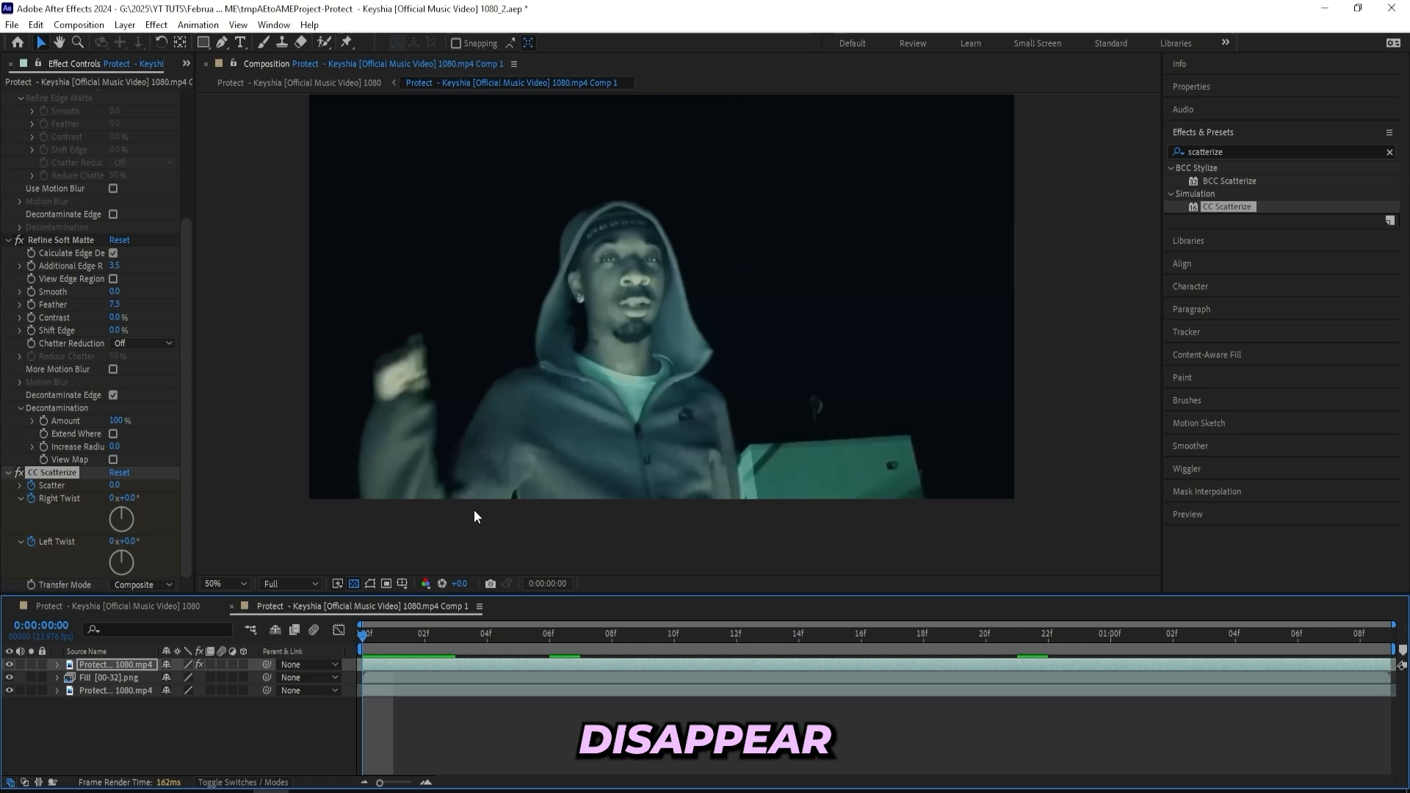
- Preview the scatter animation and stop playback
{"action": "left_click", "coordinate": [367, 635]}
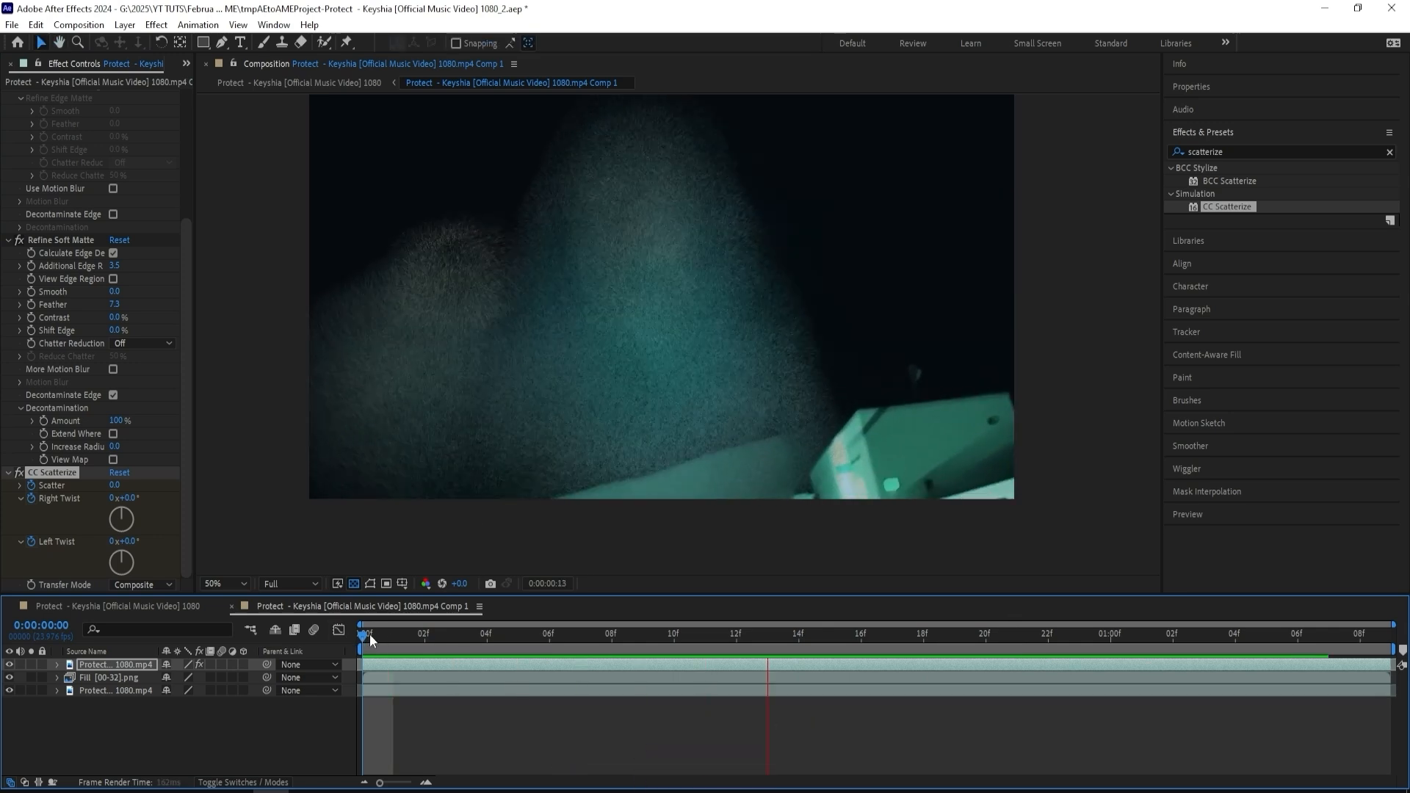
{"action": "left_click", "coordinate": [365, 635]}
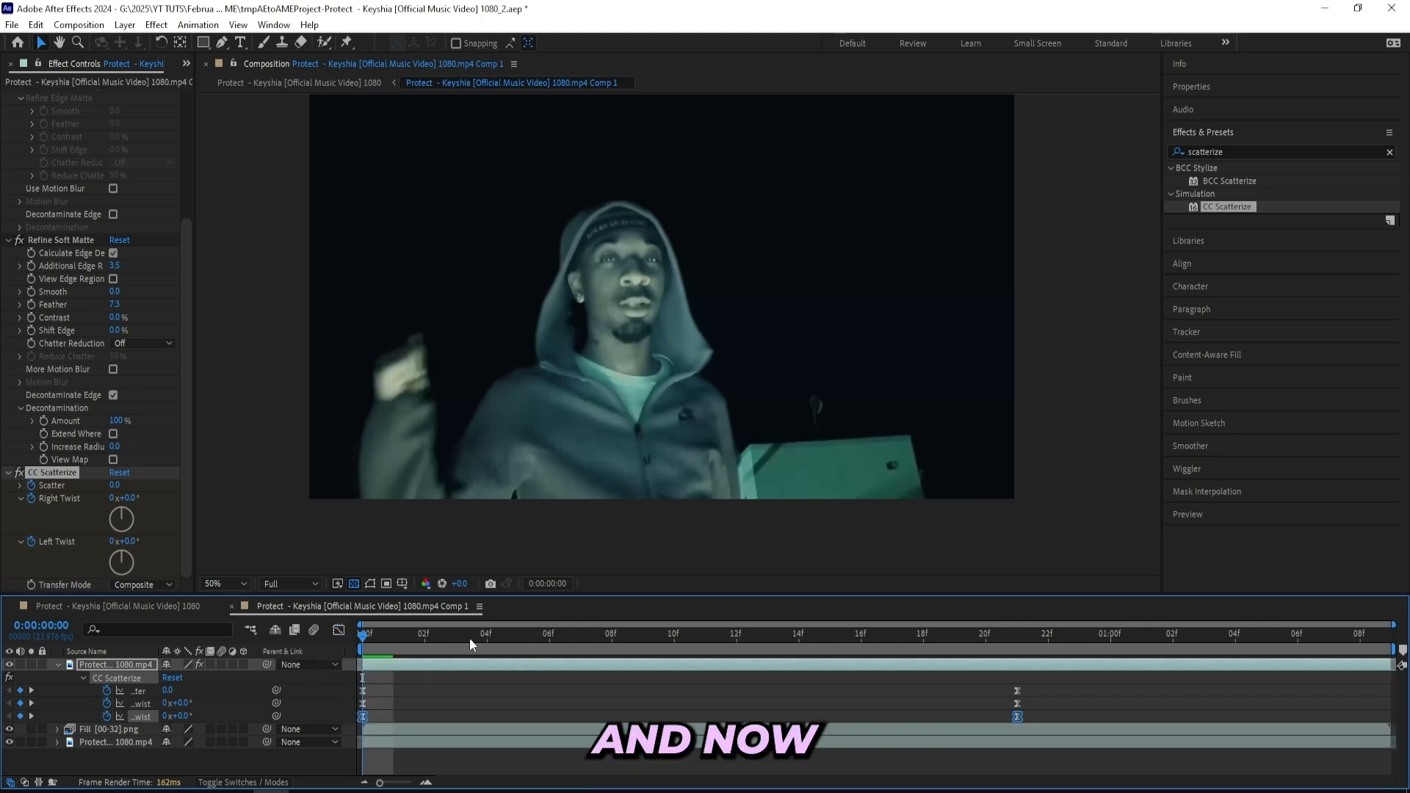
- Apply Turbulent Displace at Size 300 with Amount keyframed from 0 to 100 at frame 21
{"action": "left_click", "coordinate": [704, 633]}
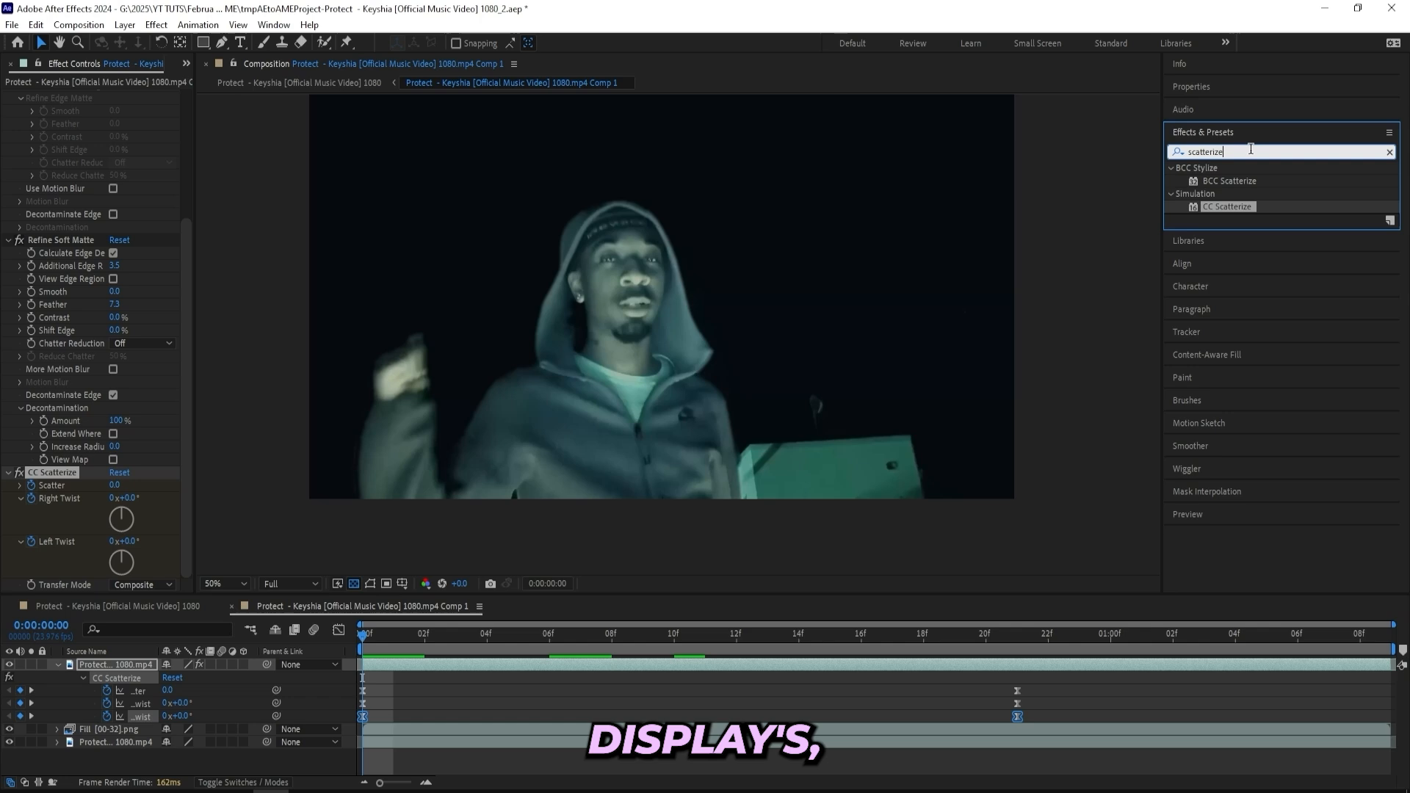
{"action": "type", "text": "turbuo"}
{"action": "type", "text": "0"}
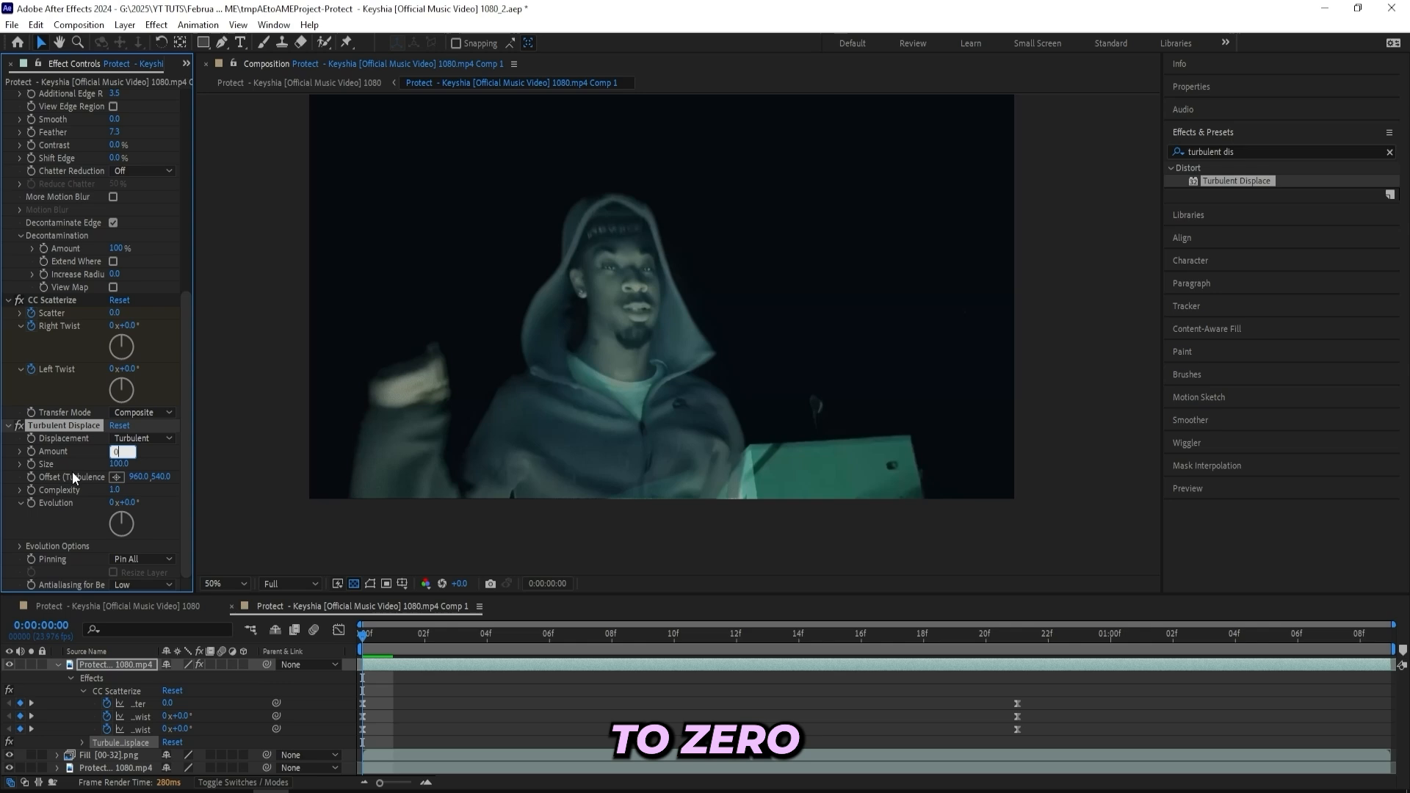
{"action": "key", "text": "Enter"}
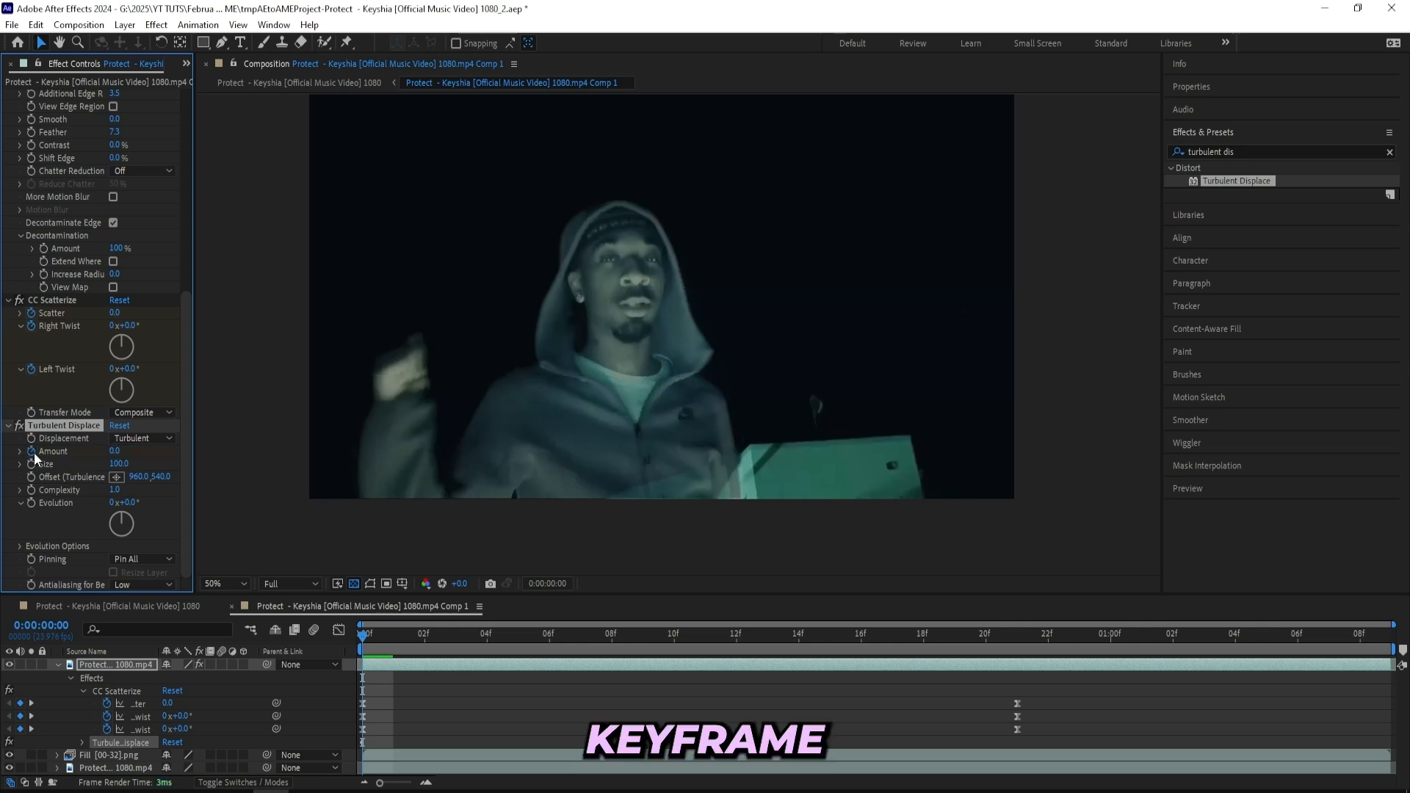
{"action": "left_click", "coordinate": [117, 463]}
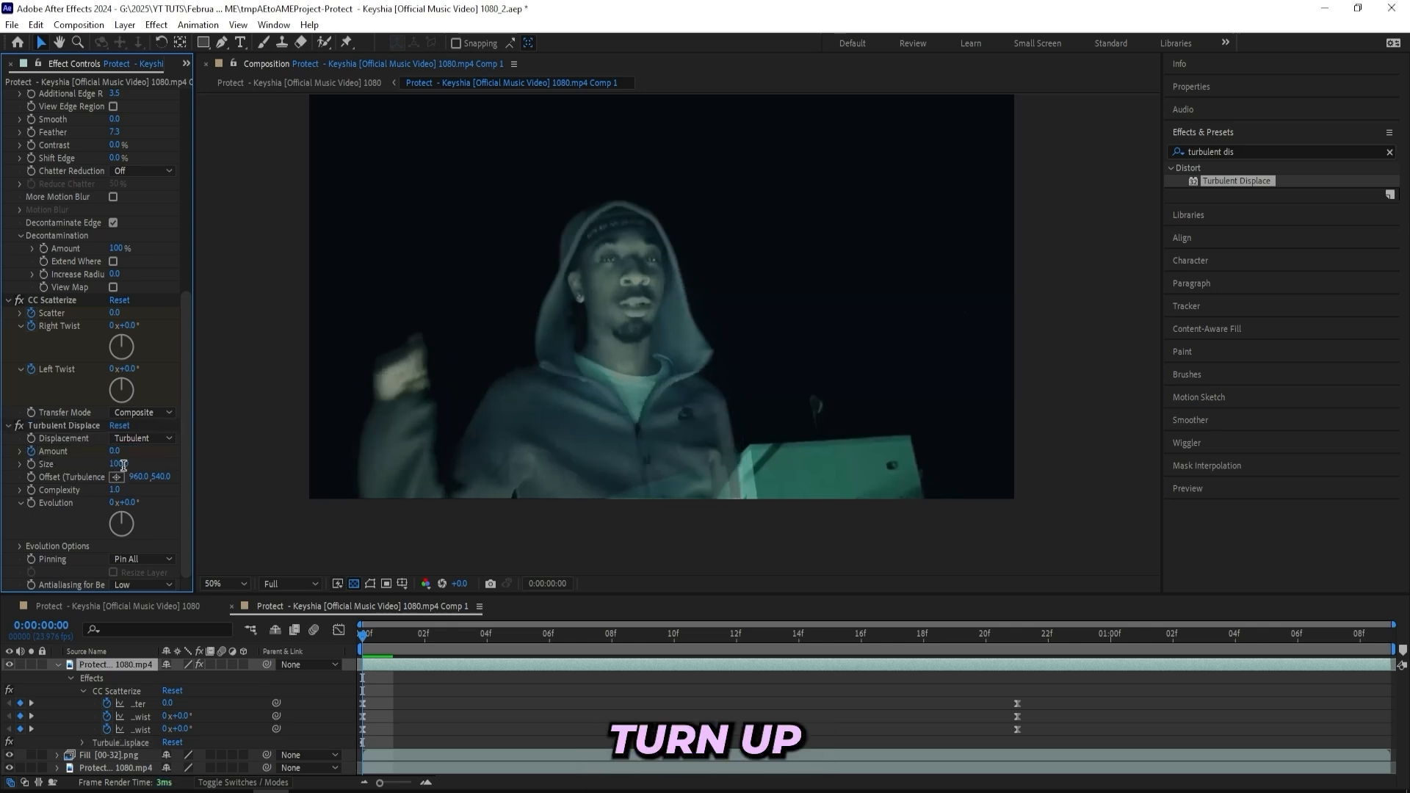
{"action": "type", "text": "300"}
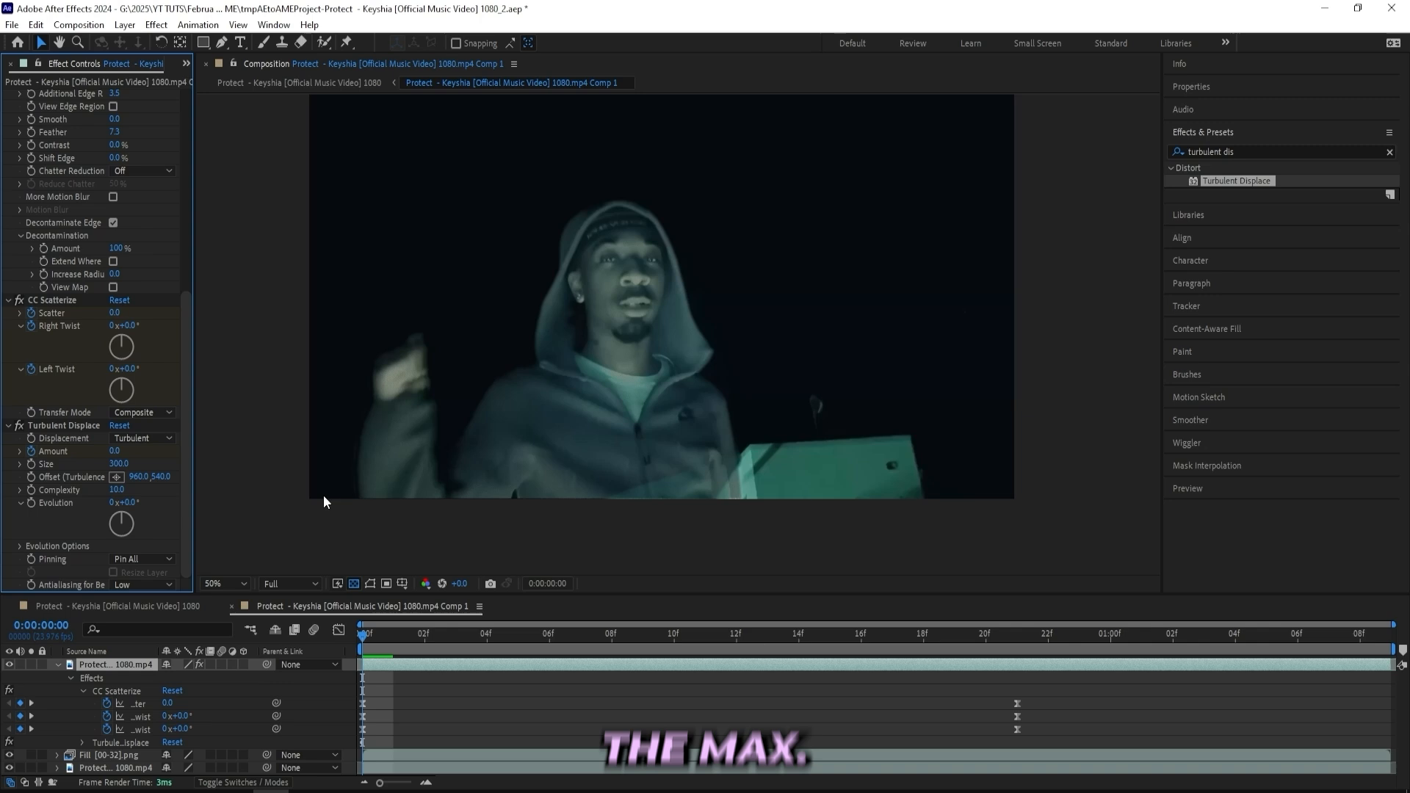
{"action": "left_click", "coordinate": [423, 635]}
{"action": "type", "text": "25"}
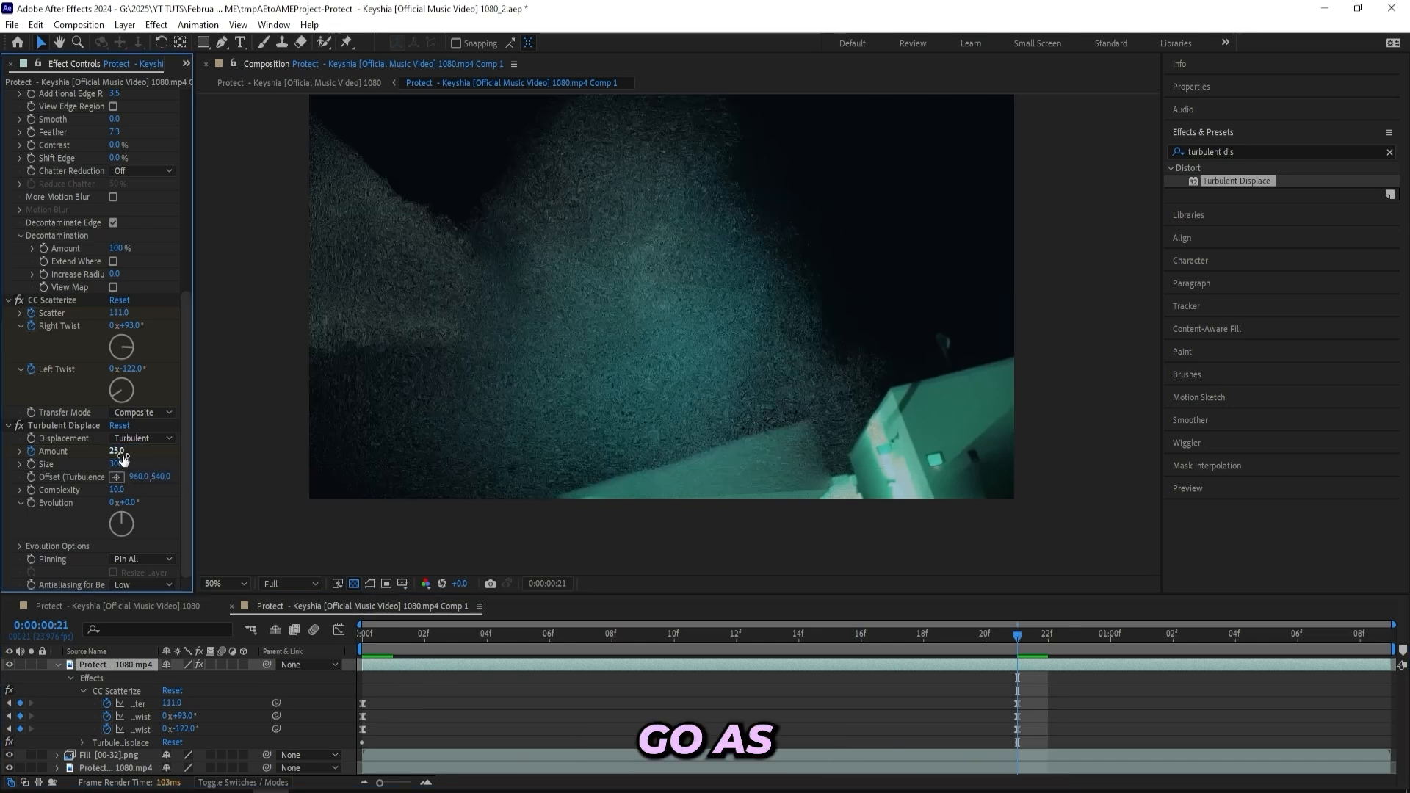
{"action": "type", "text": "100"}
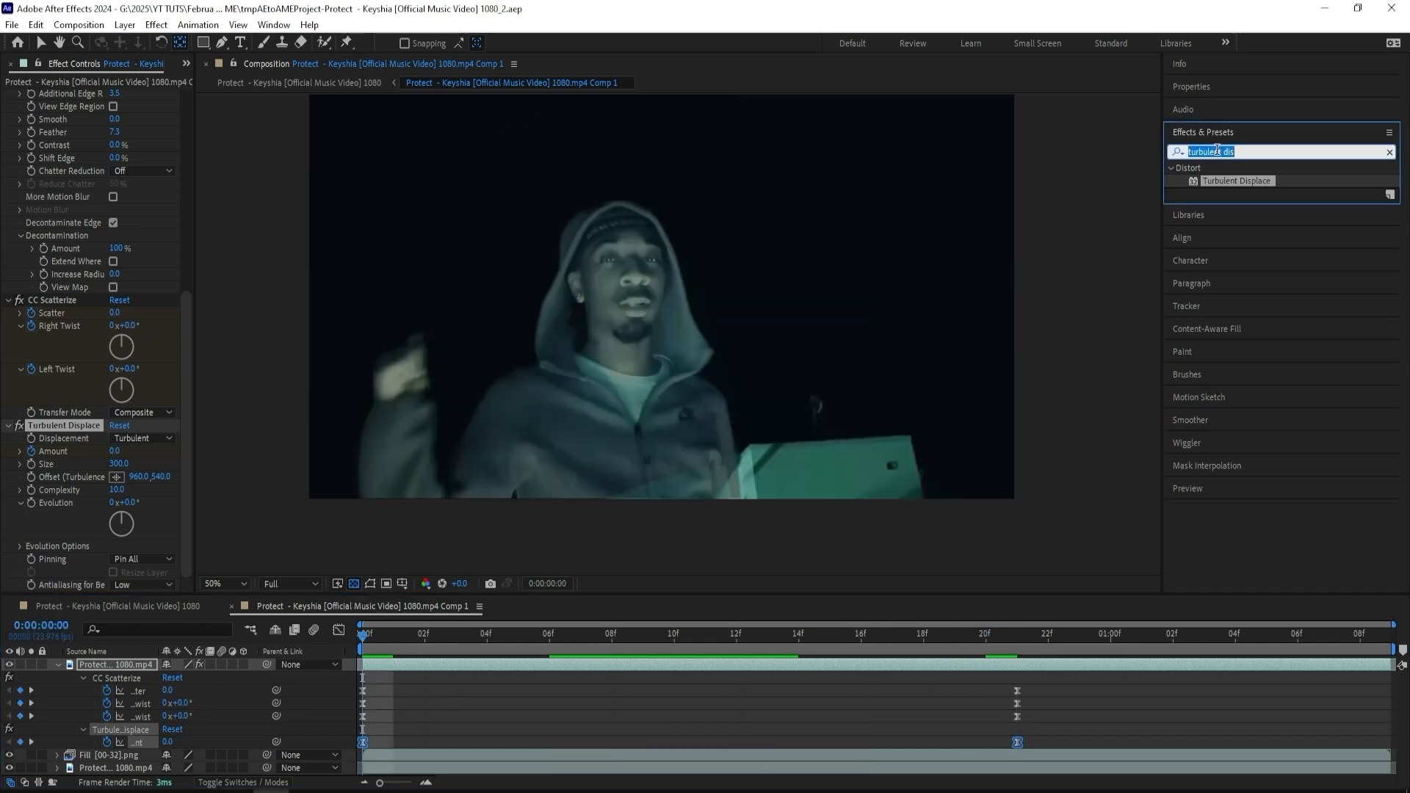
- Apply Distort Transform with Opacity keyframed from 100 down to about 4.8 by frame 20
{"action": "type", "text": "transform"}
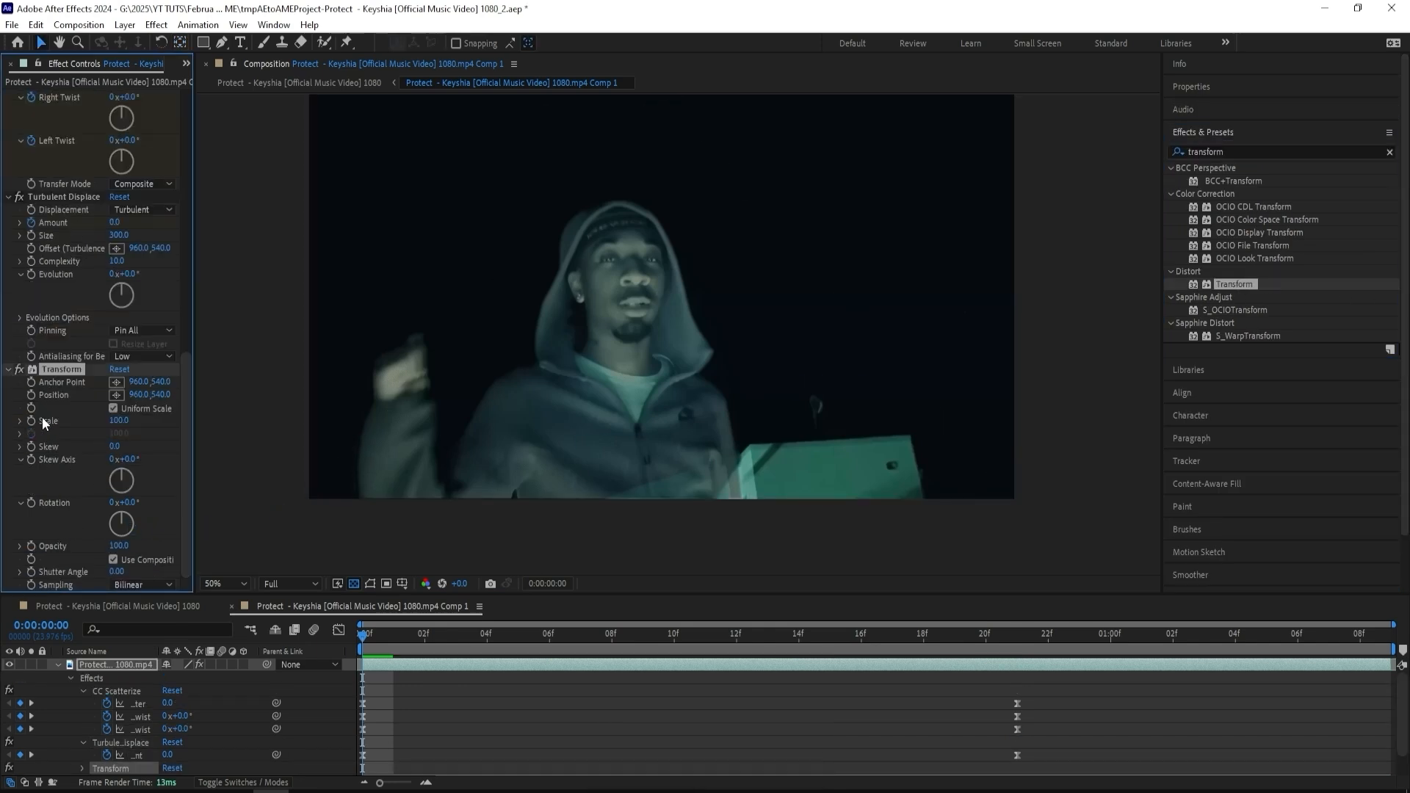
{"action": "left_click", "coordinate": [674, 634]}
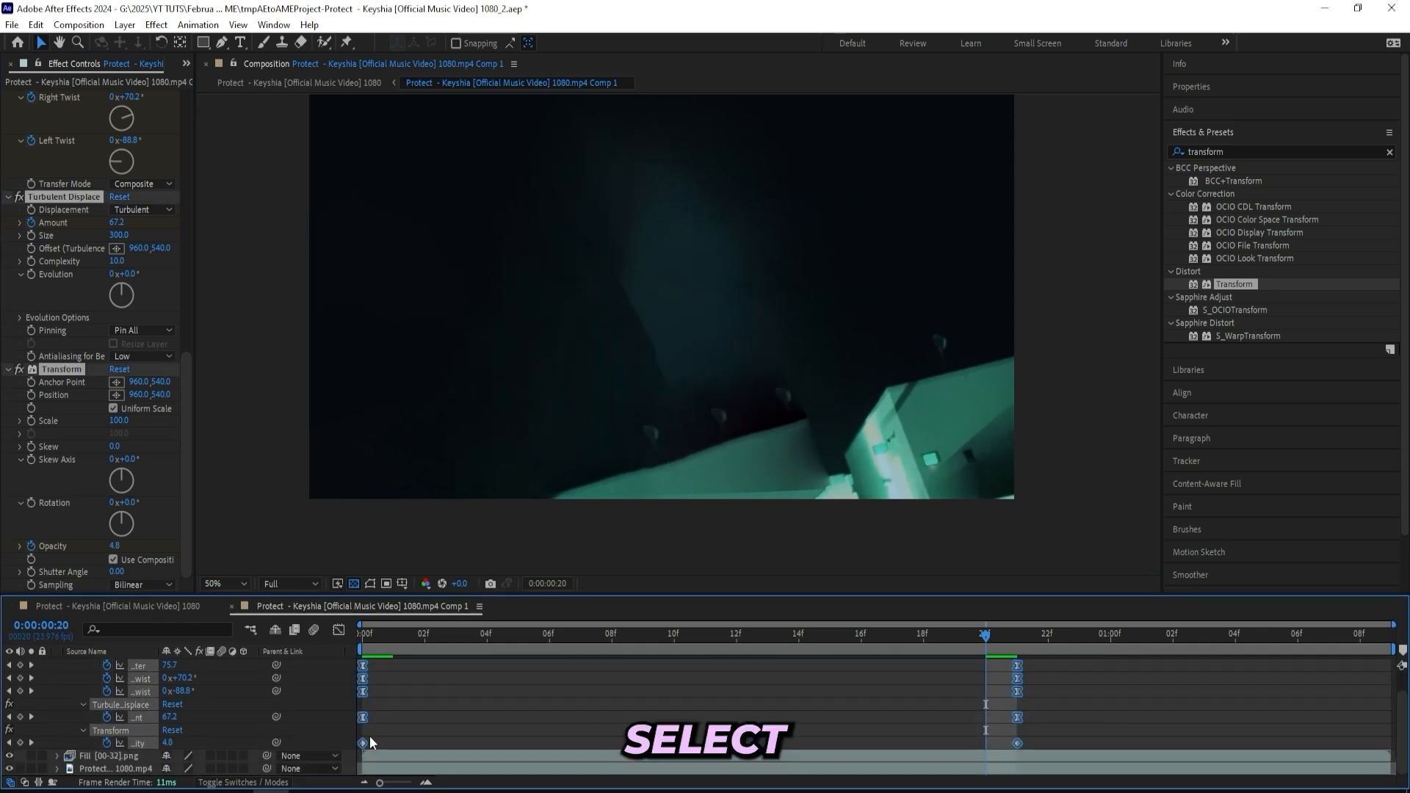
- Save the dissolve effects as an animation preset in the user presets folder and preview the result
{"action": "left_click", "coordinate": [197, 25]}
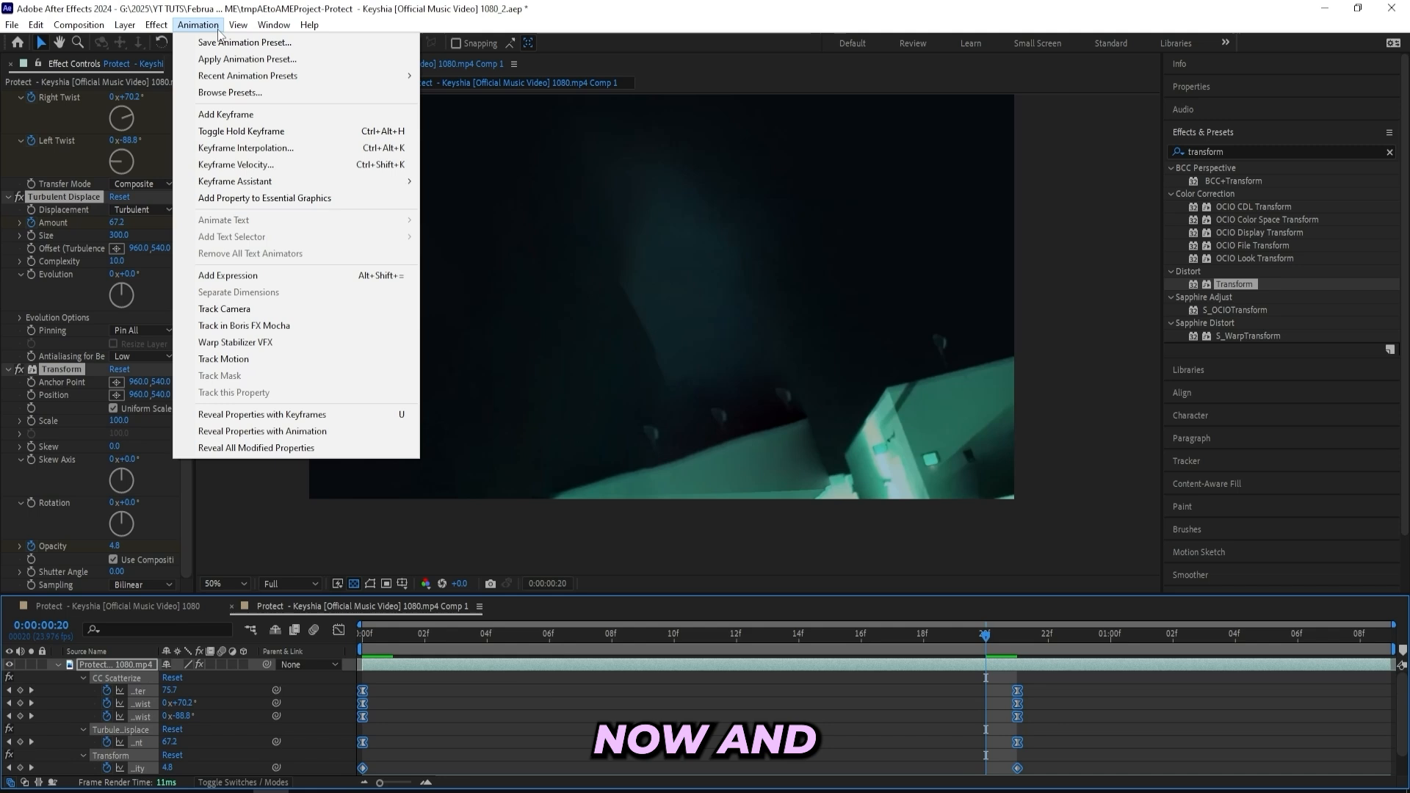
{"action": "left_click", "coordinate": [244, 43]}
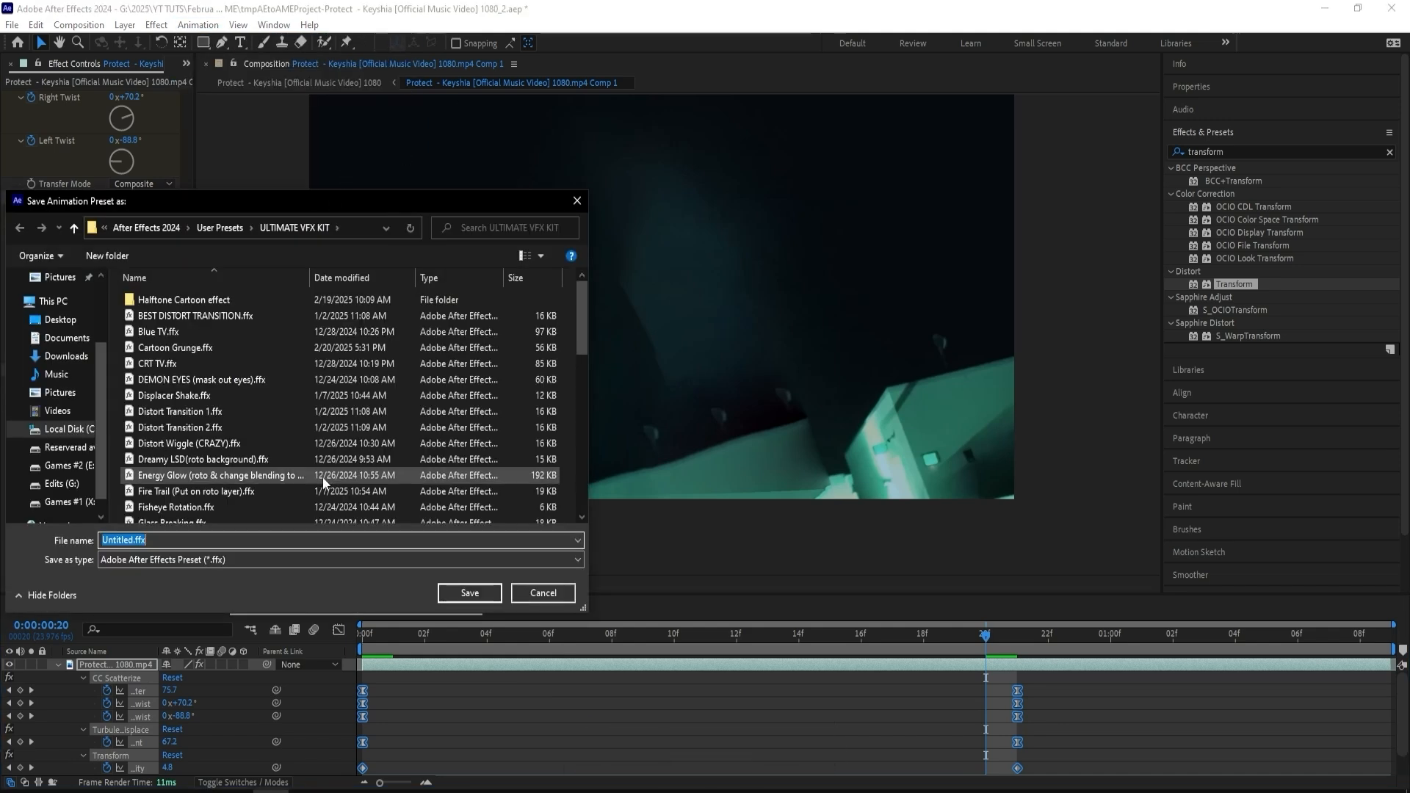
{"action": "left_click", "coordinate": [541, 592]}
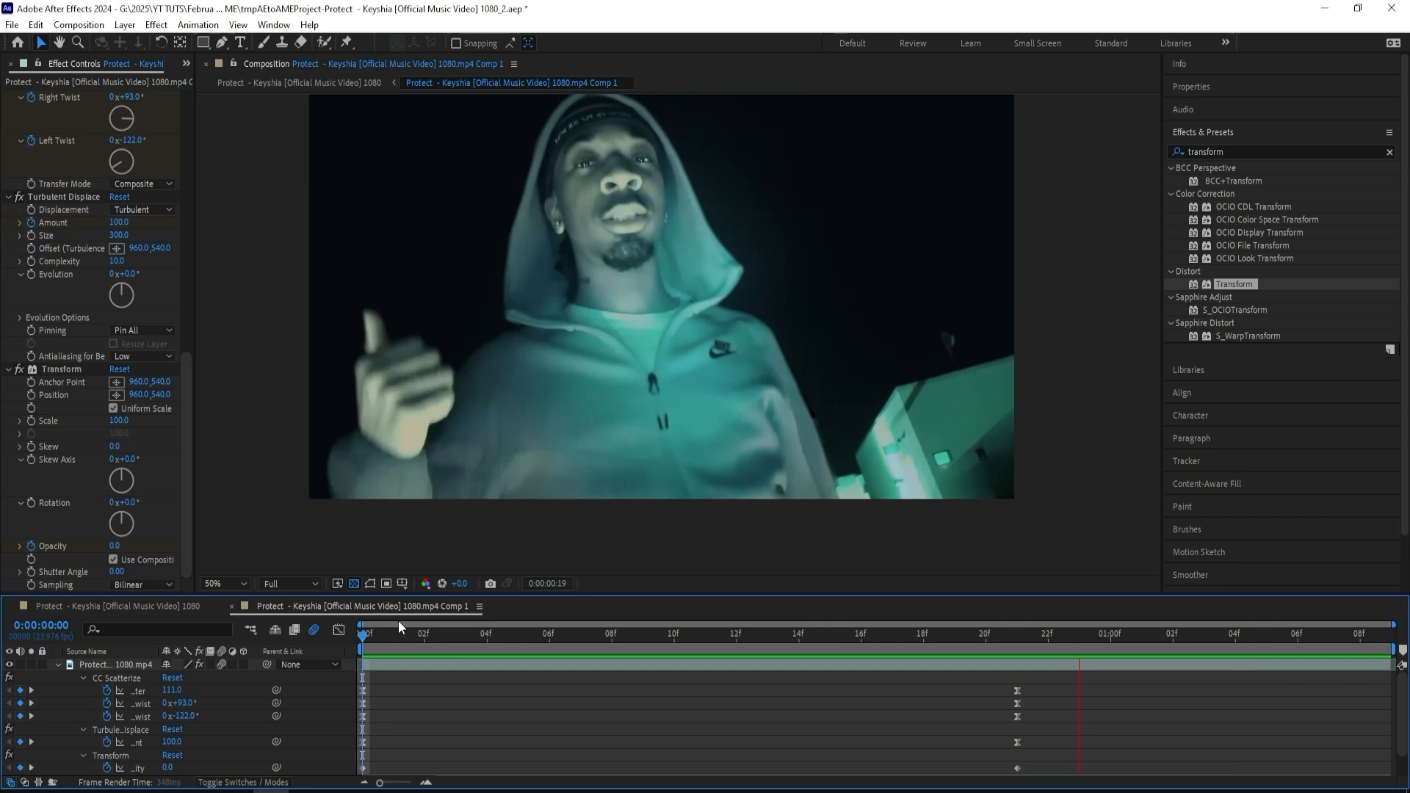
{"action": "left_click", "coordinate": [922, 634]}
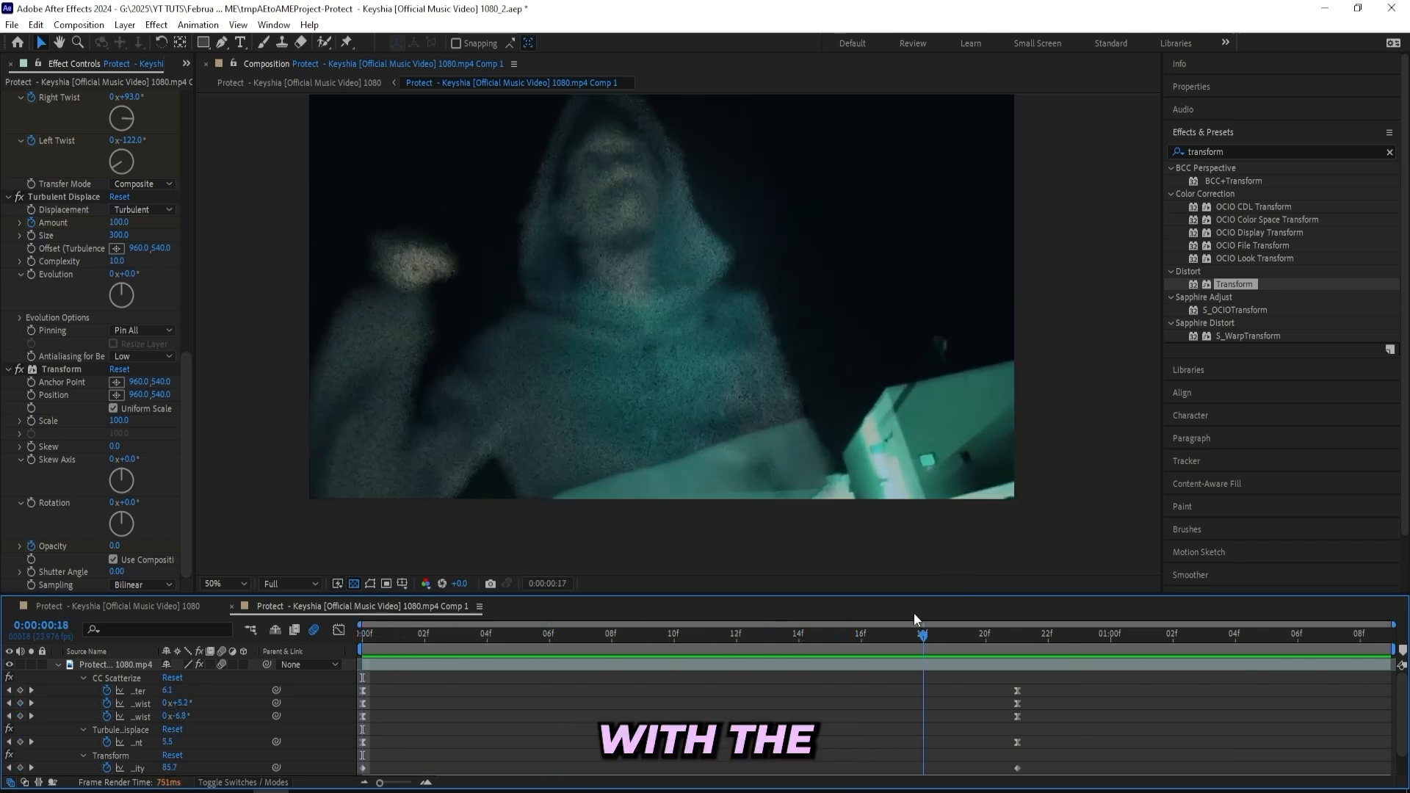